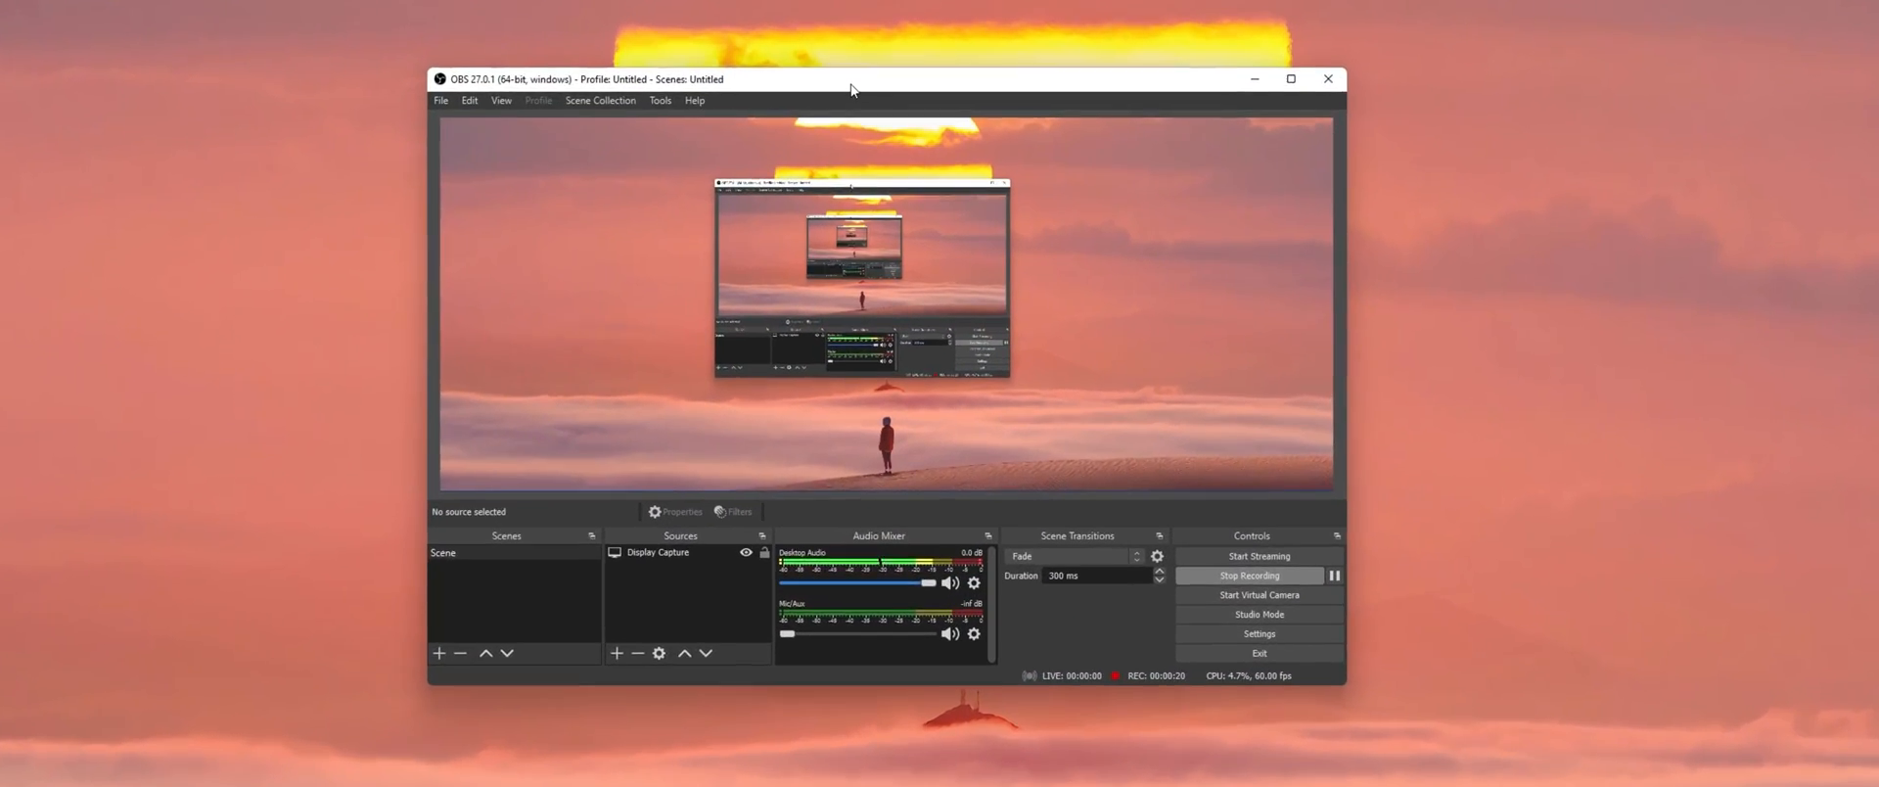
# - Drag the OBS window to the centre of the desktop and enlarge it
pyautogui.moveTo(851, 80); pyautogui.dragTo(845, 64)
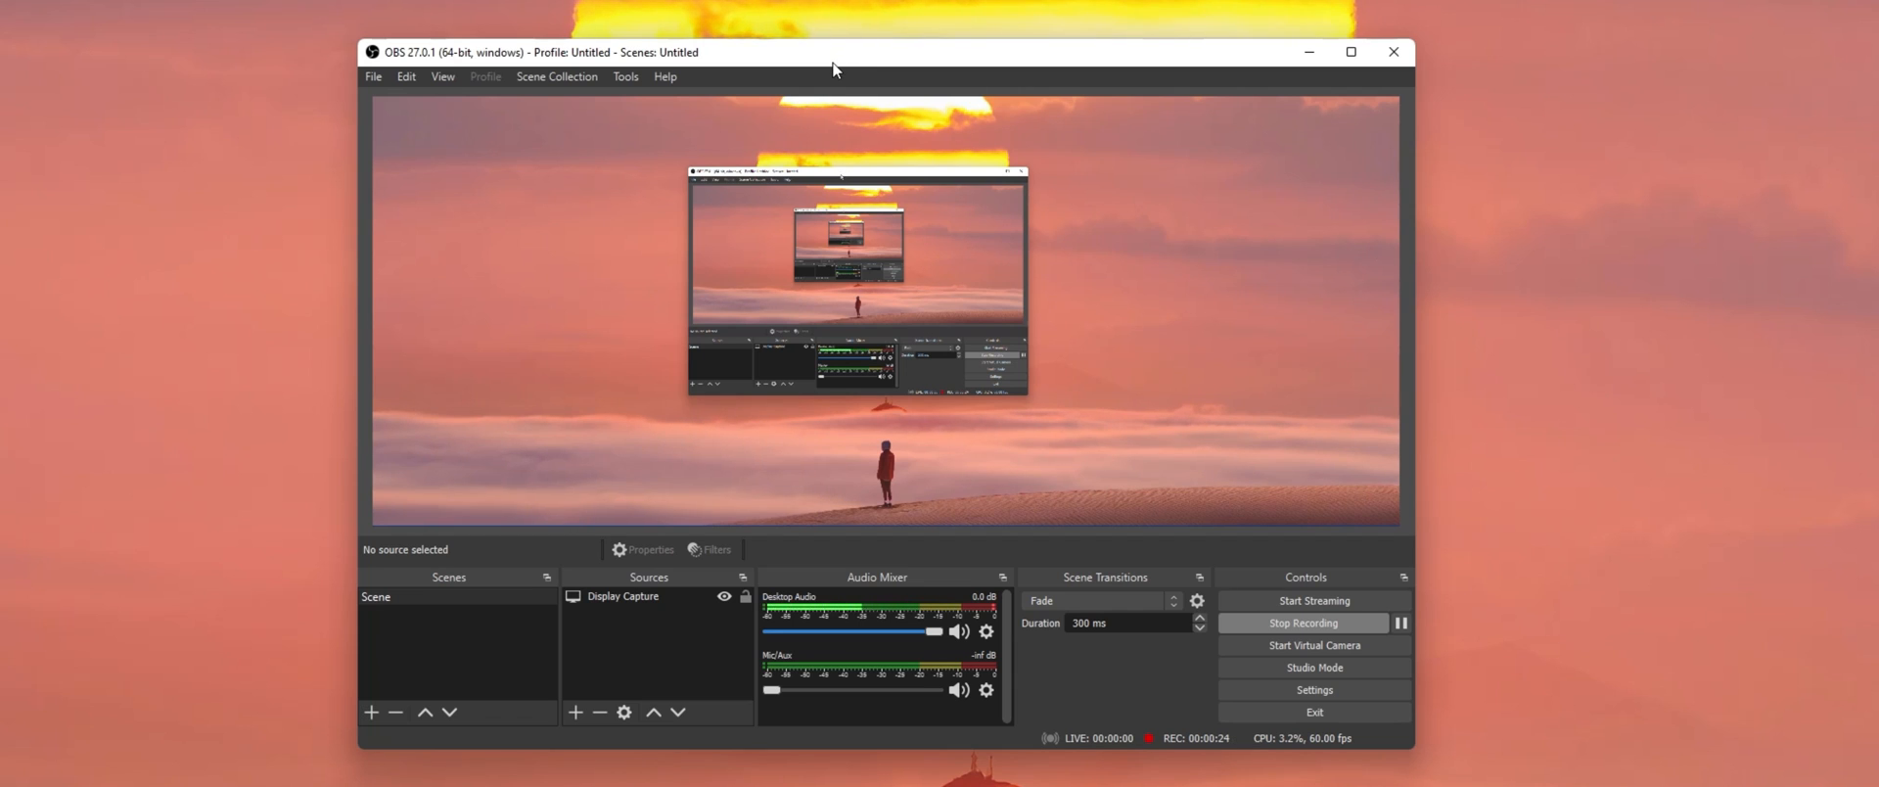
pyautogui.moveTo(833, 67); pyautogui.dragTo(897, 61)
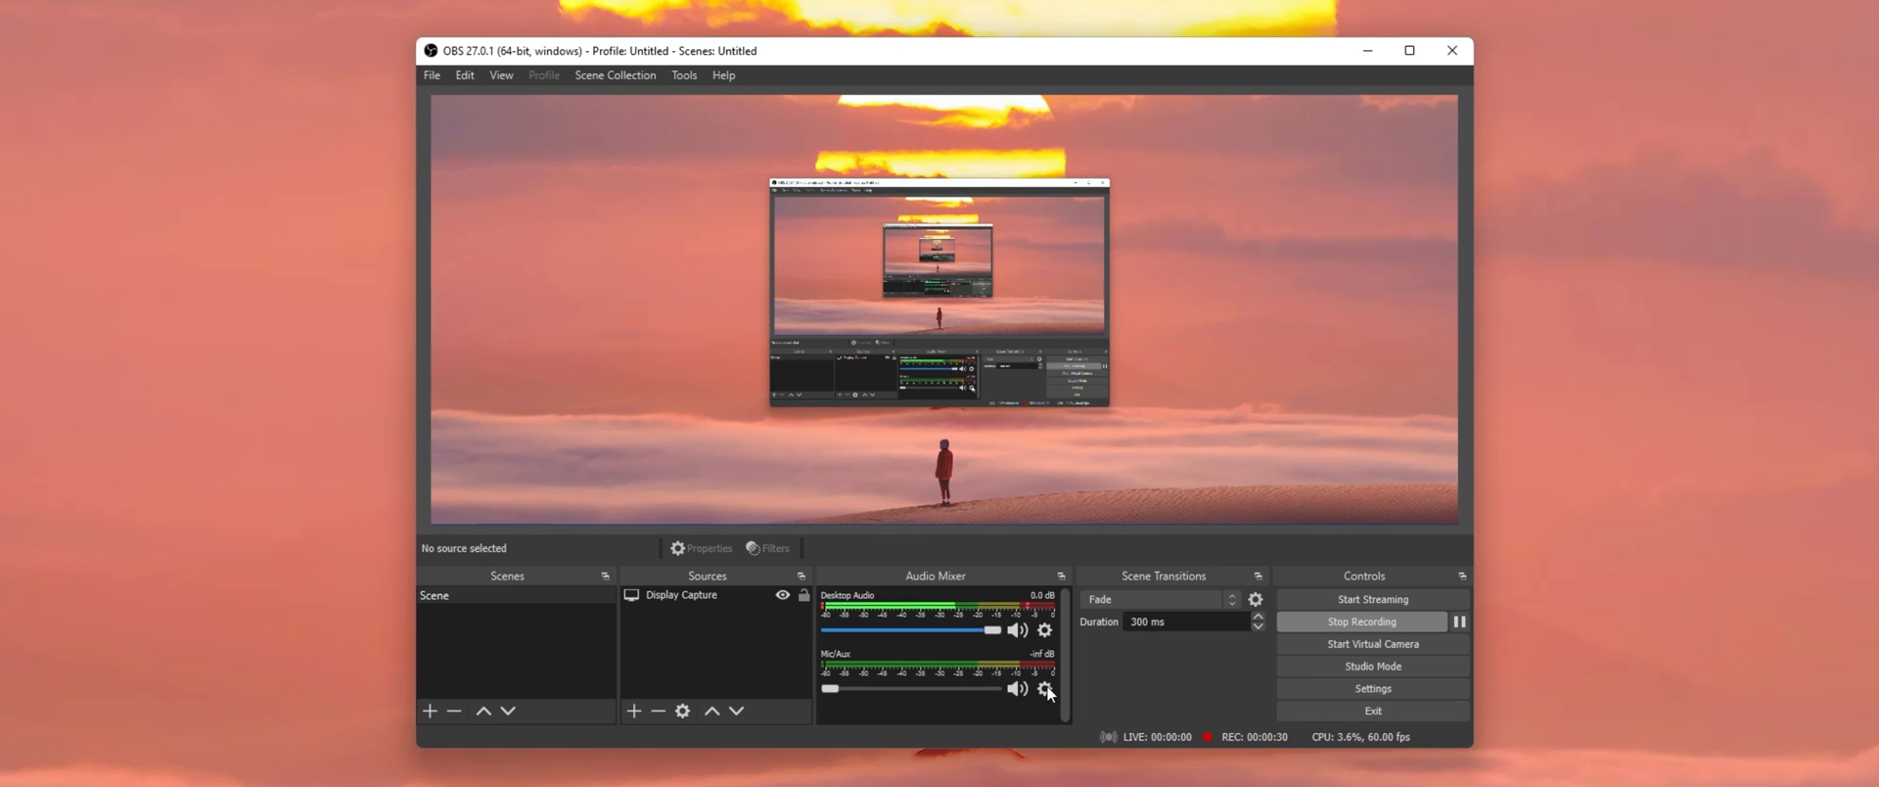
# - Open the Mic/Aux device Properties from its gear menu to raise it to -2.0 dB
pyautogui.click(1046, 690)
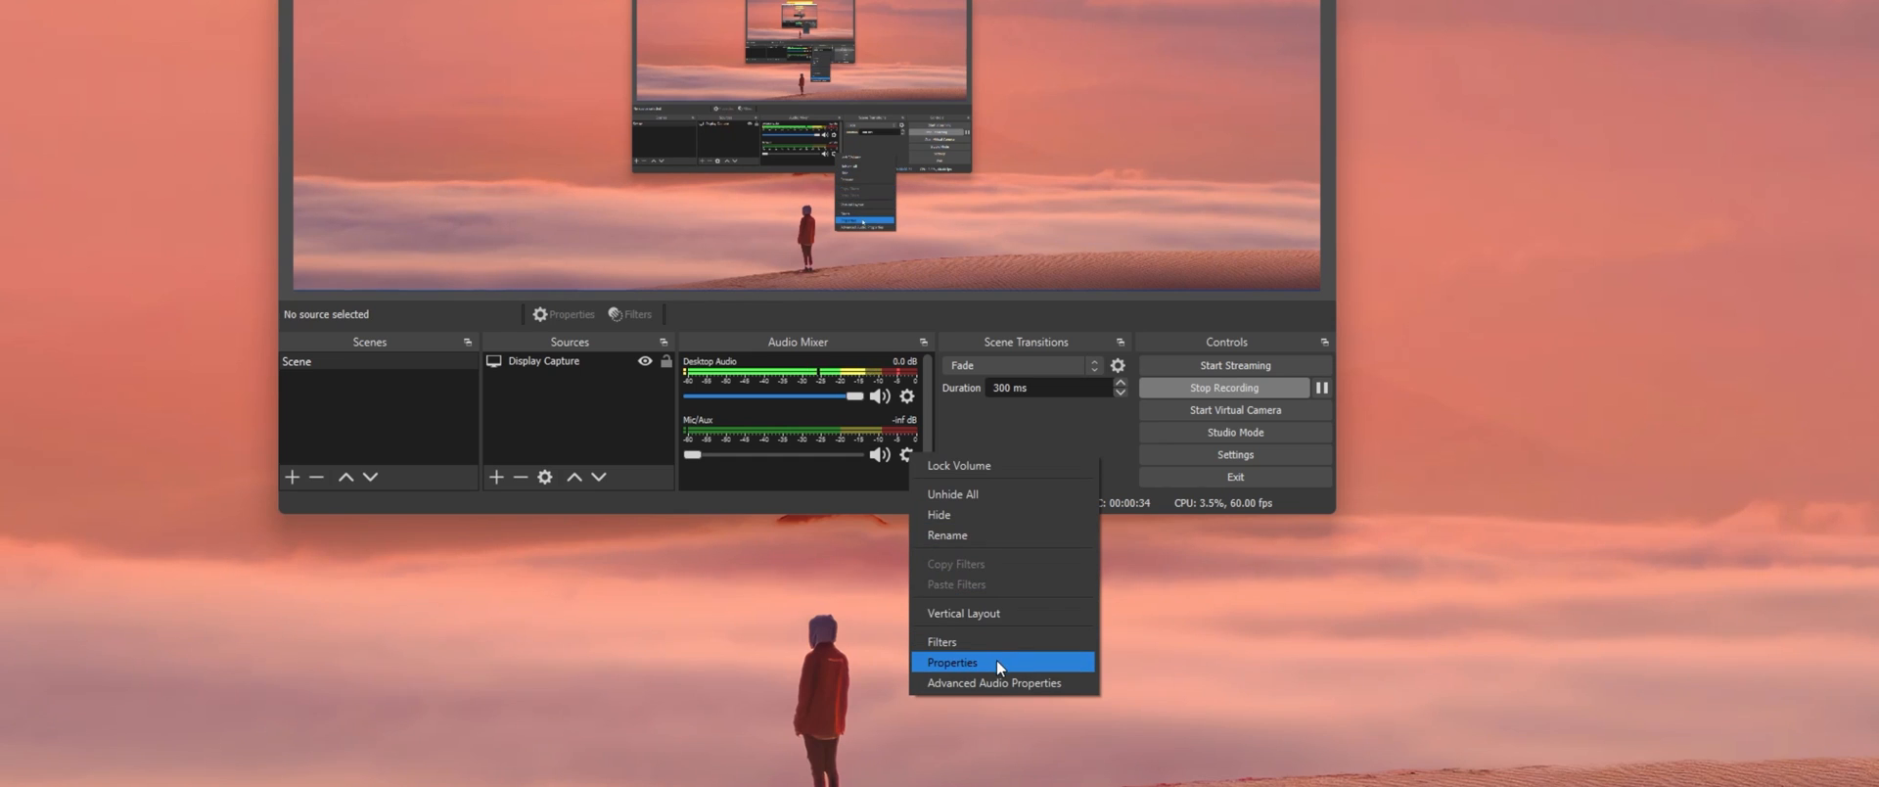
pyautogui.click(951, 662)
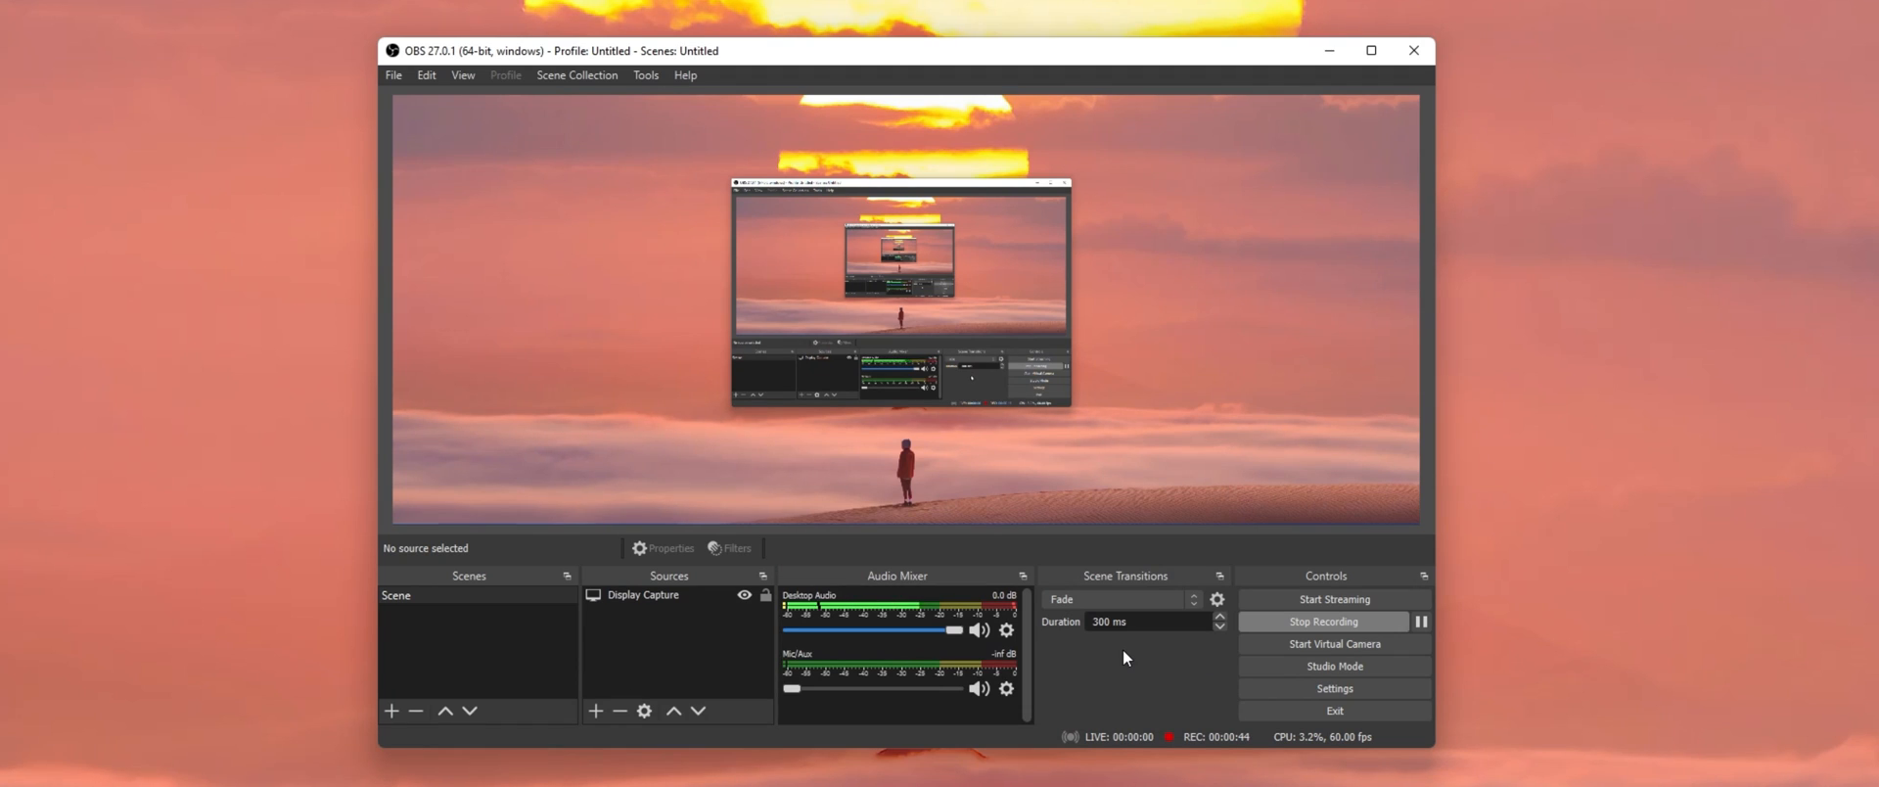
pyautogui.moveTo(1112, 674)
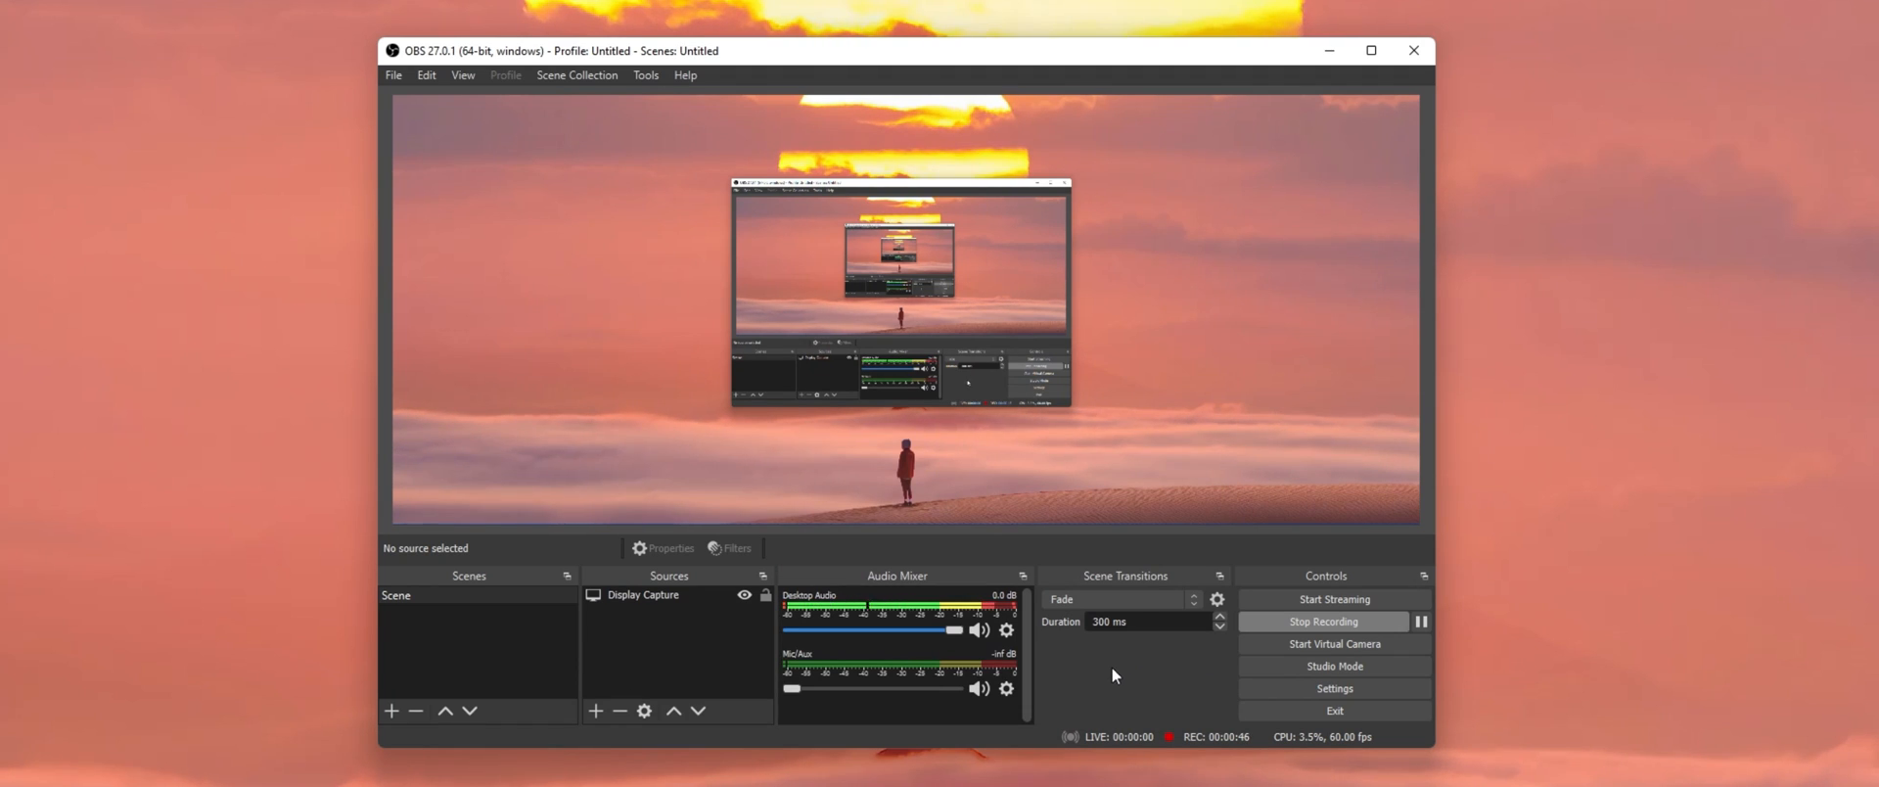
pyautogui.moveTo(1053, 711)
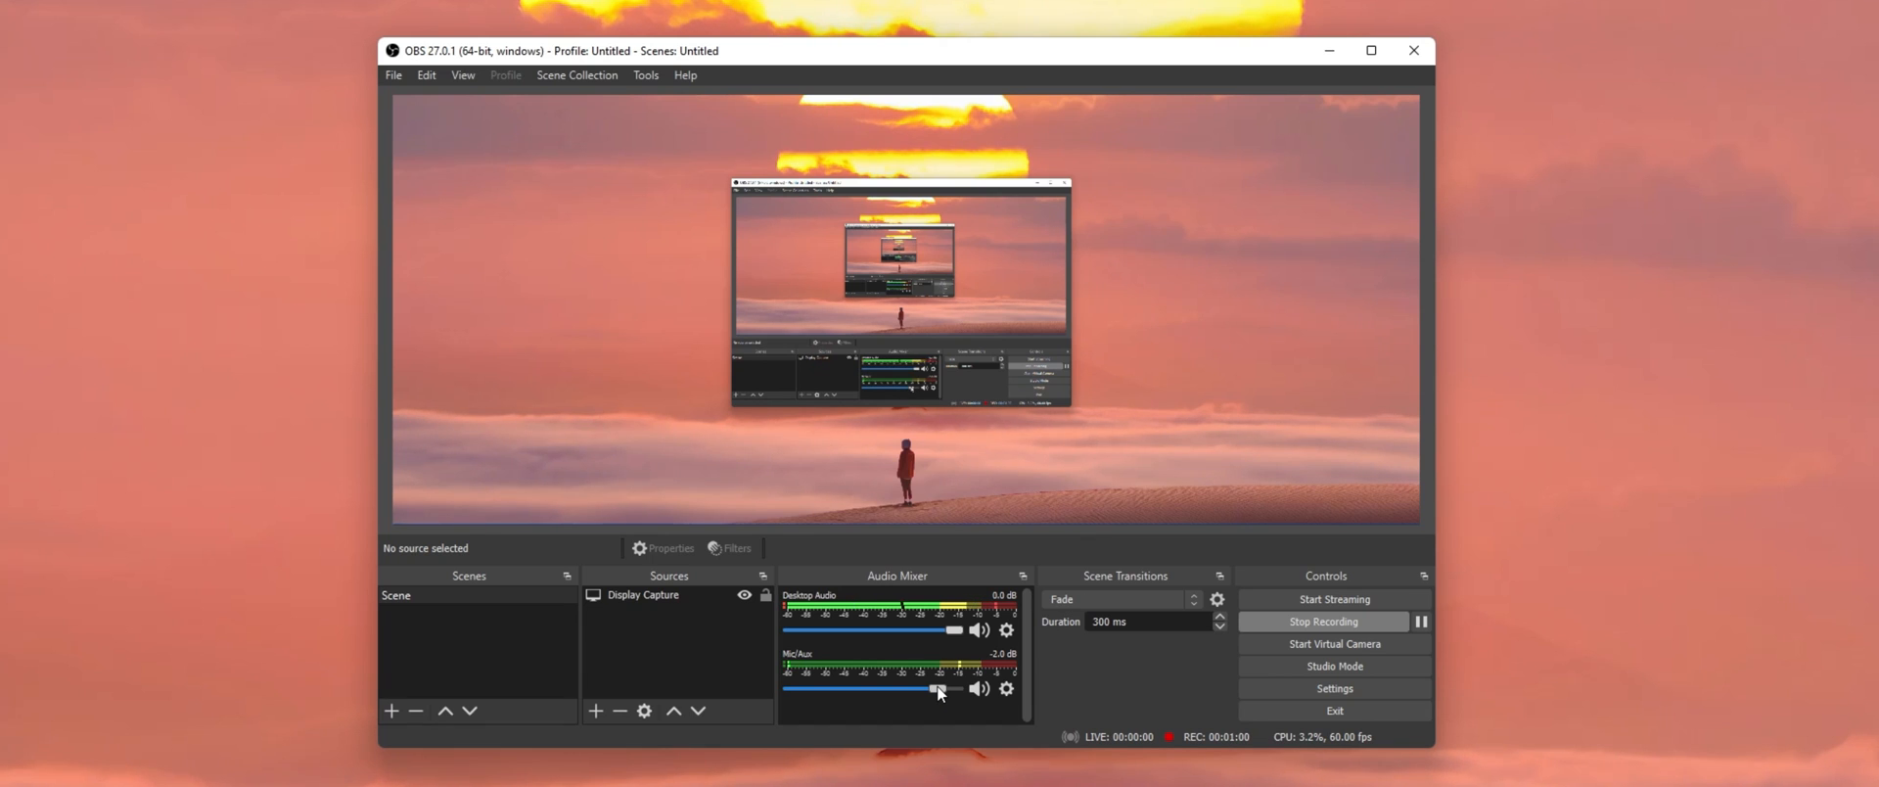
pyautogui.moveTo(1016, 697)
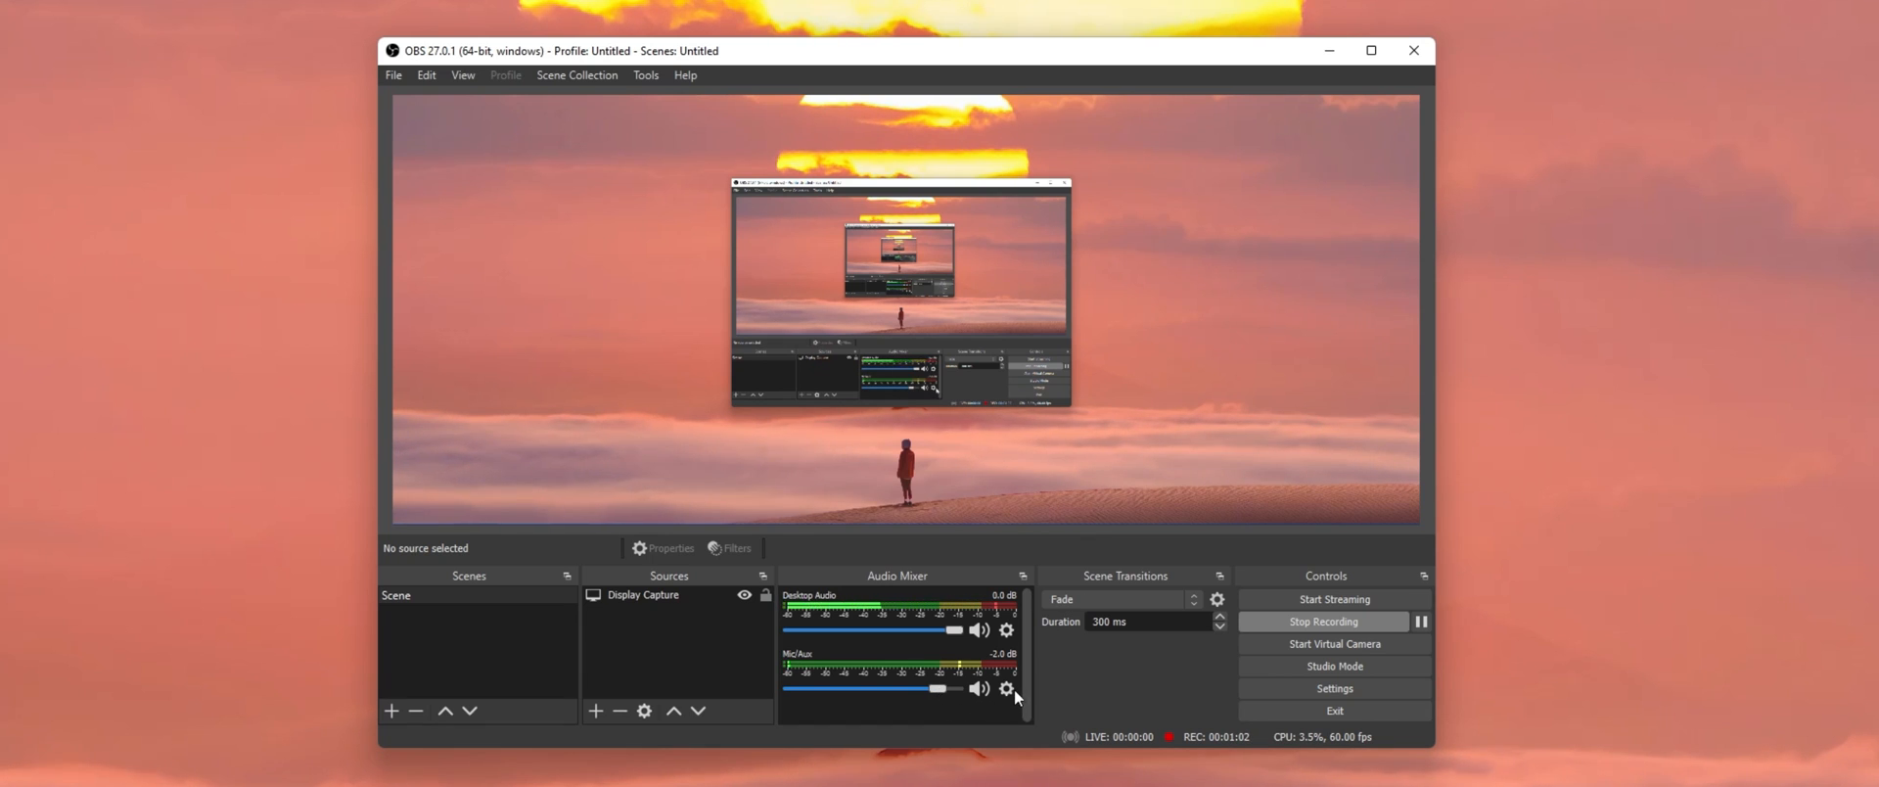
# - Open the Mic/Aux Filters window and pick Noise Suppression from the audio filter list
pyautogui.click(1009, 689)
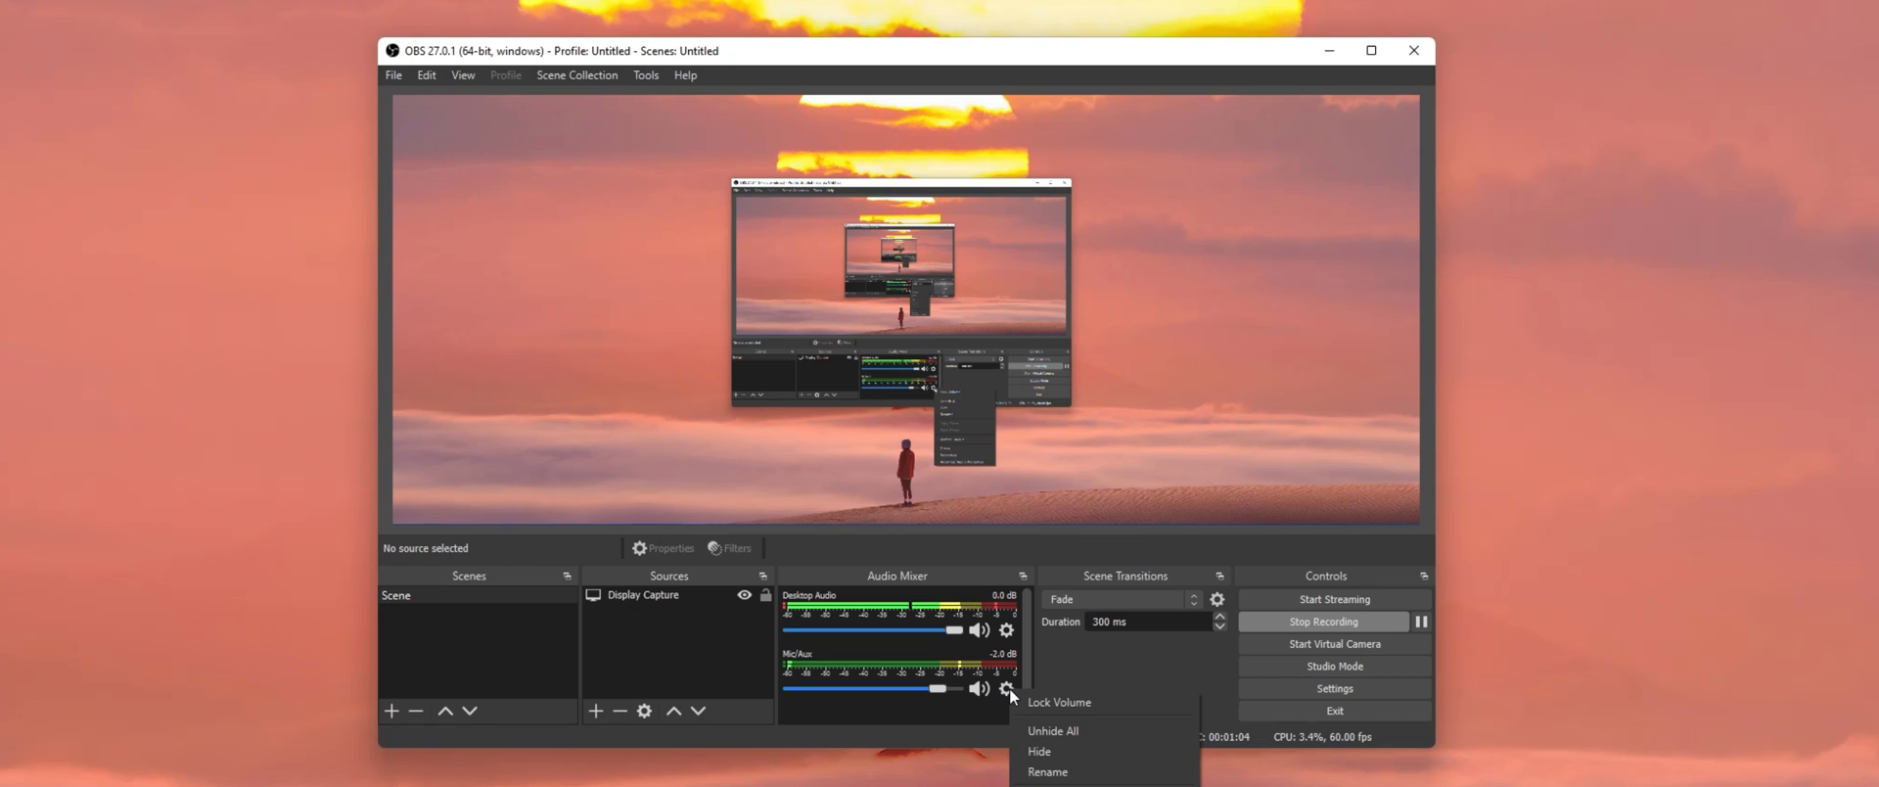
pyautogui.click(1007, 691)
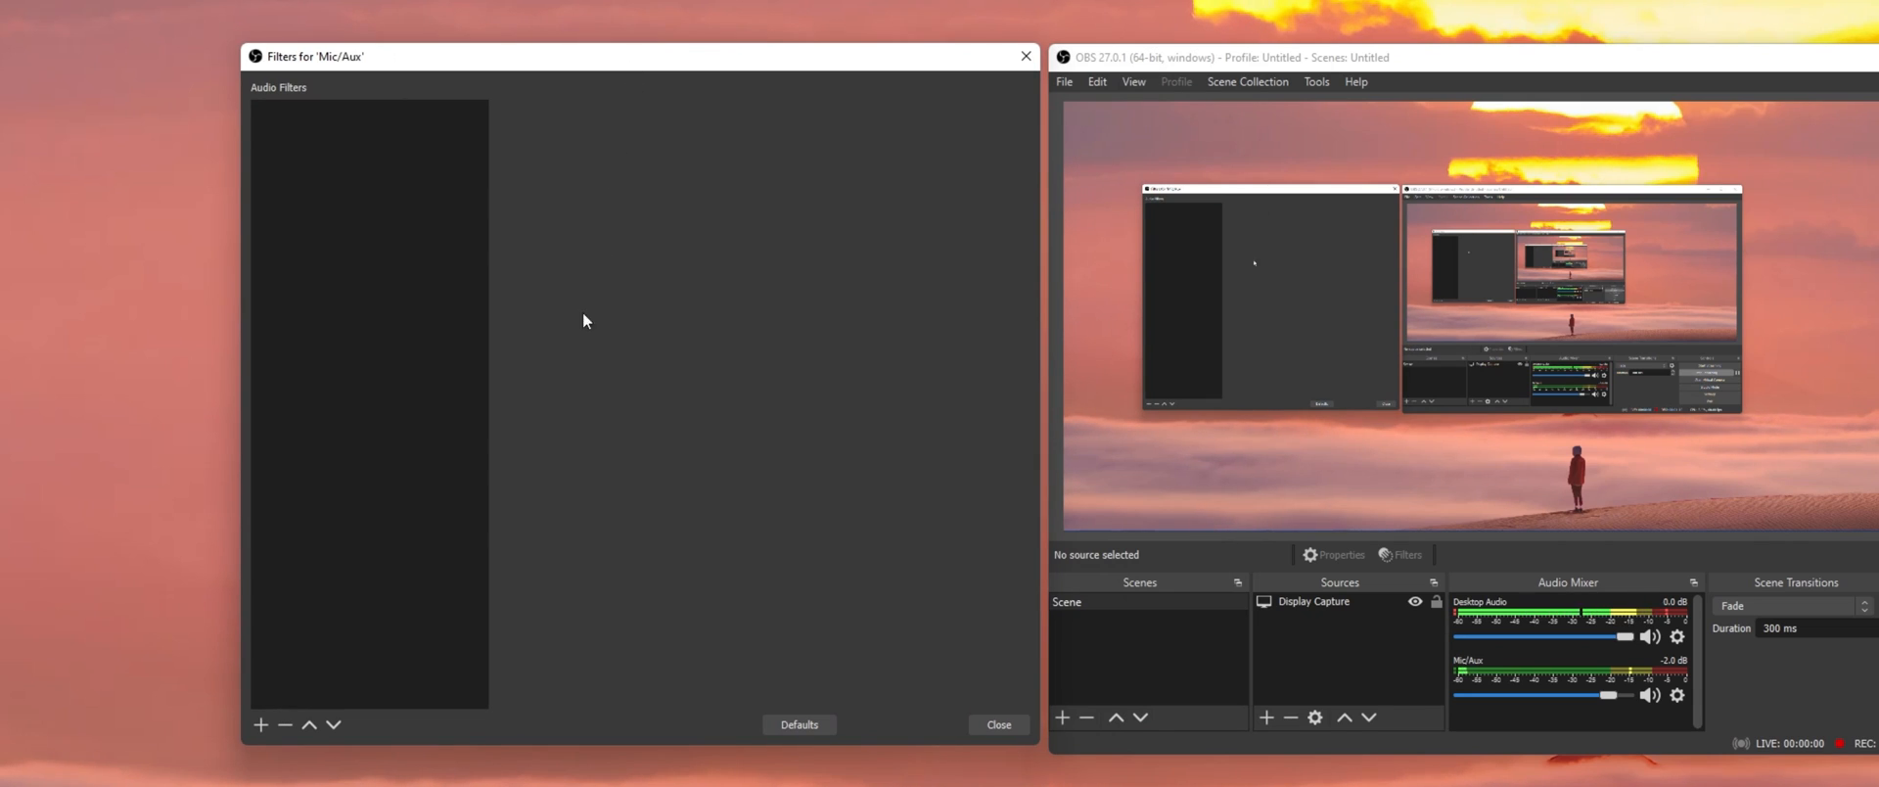
pyautogui.moveTo(571, 461)
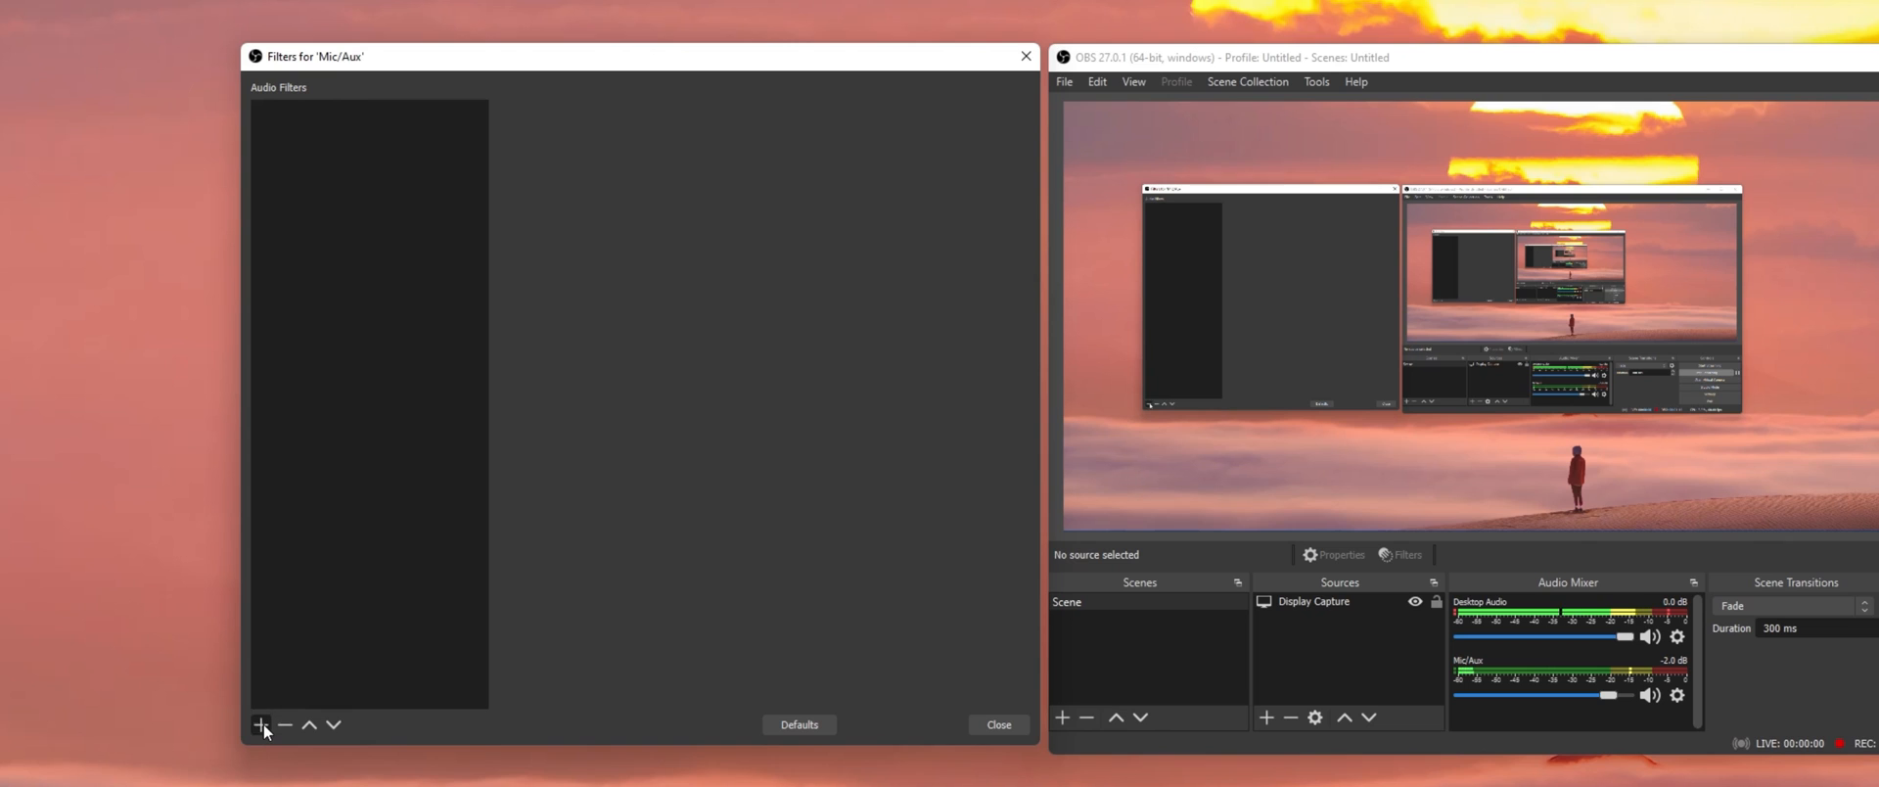
pyautogui.click(261, 725)
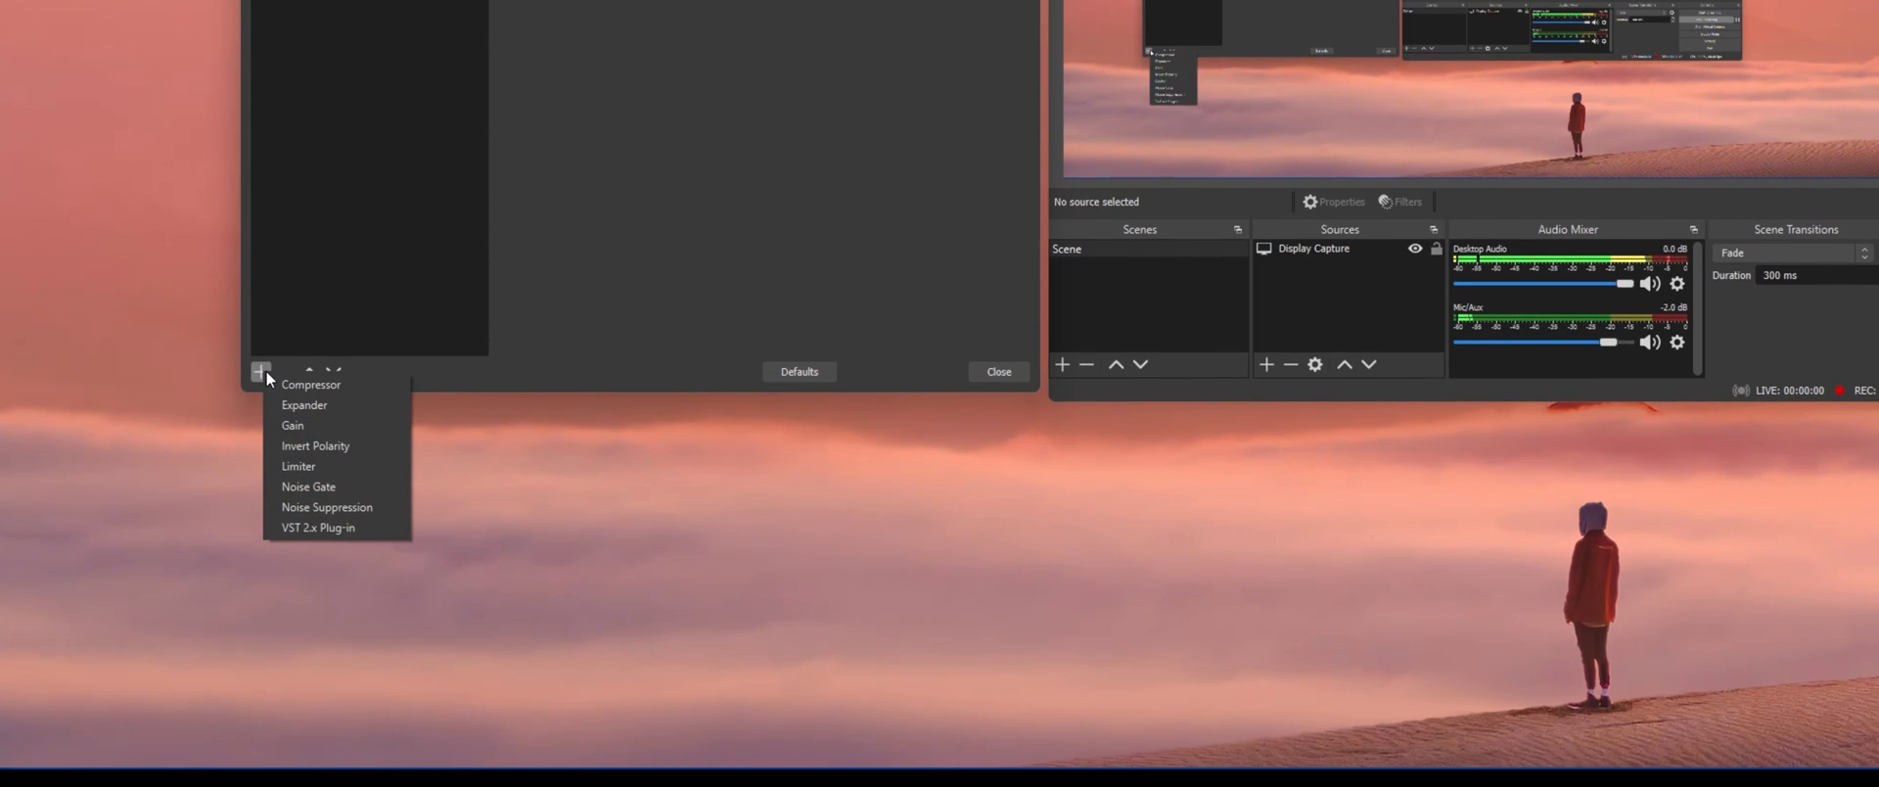
pyautogui.click(327, 508)
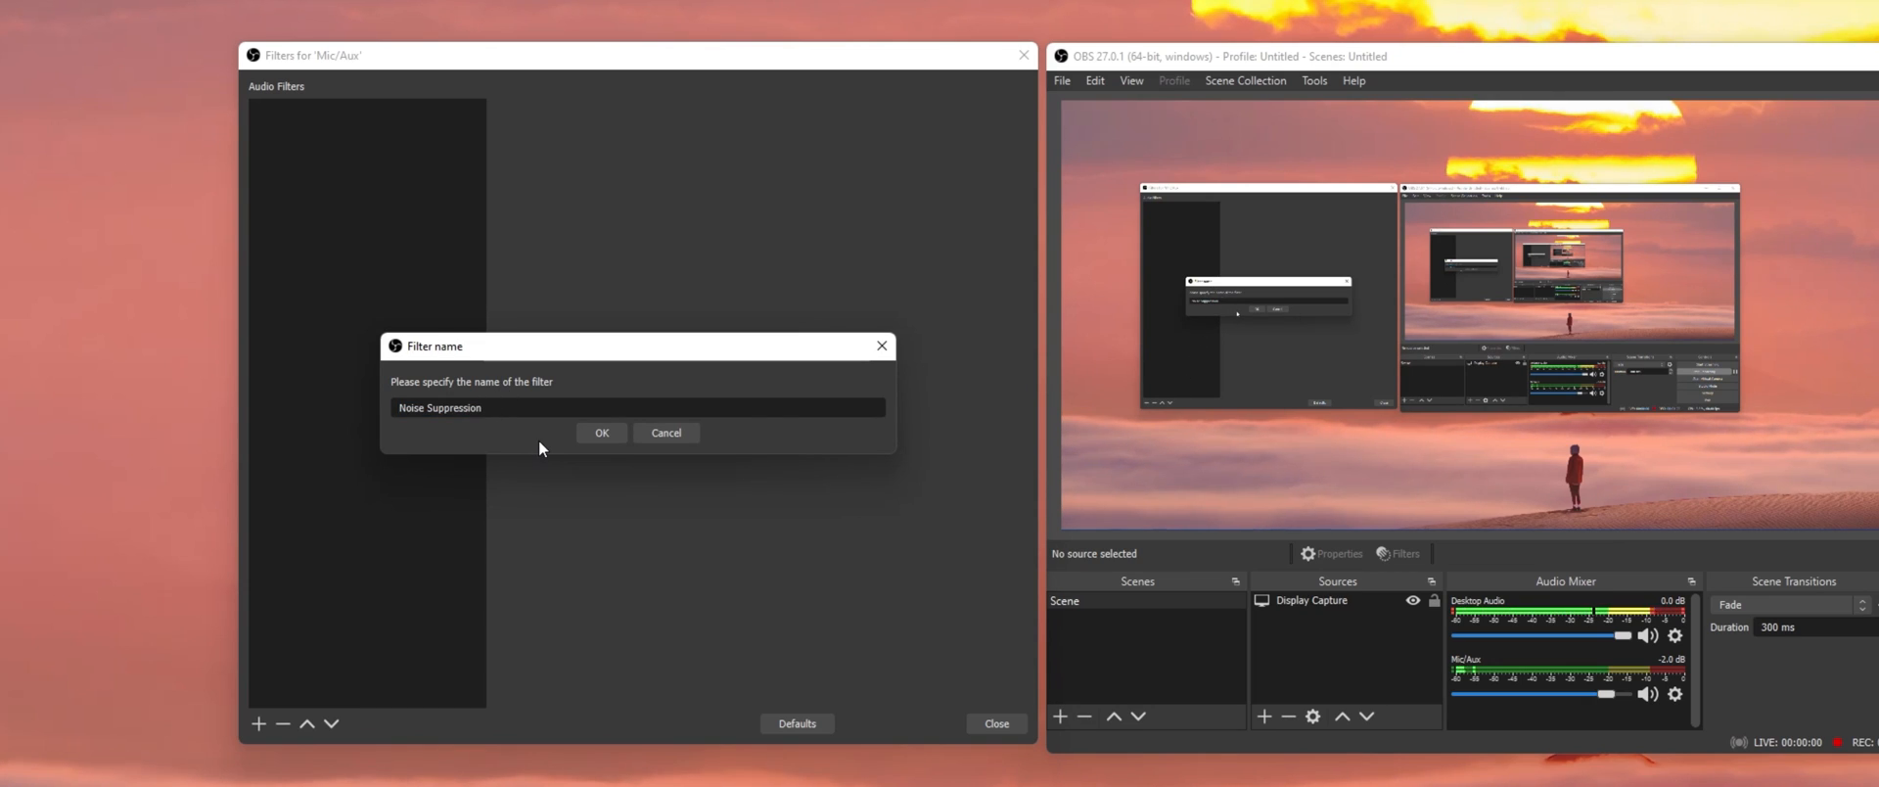
# - Confirm the Noise Suppression filter, use the Speex method, and set suppression level to -18 dB
pyautogui.click(600, 432)
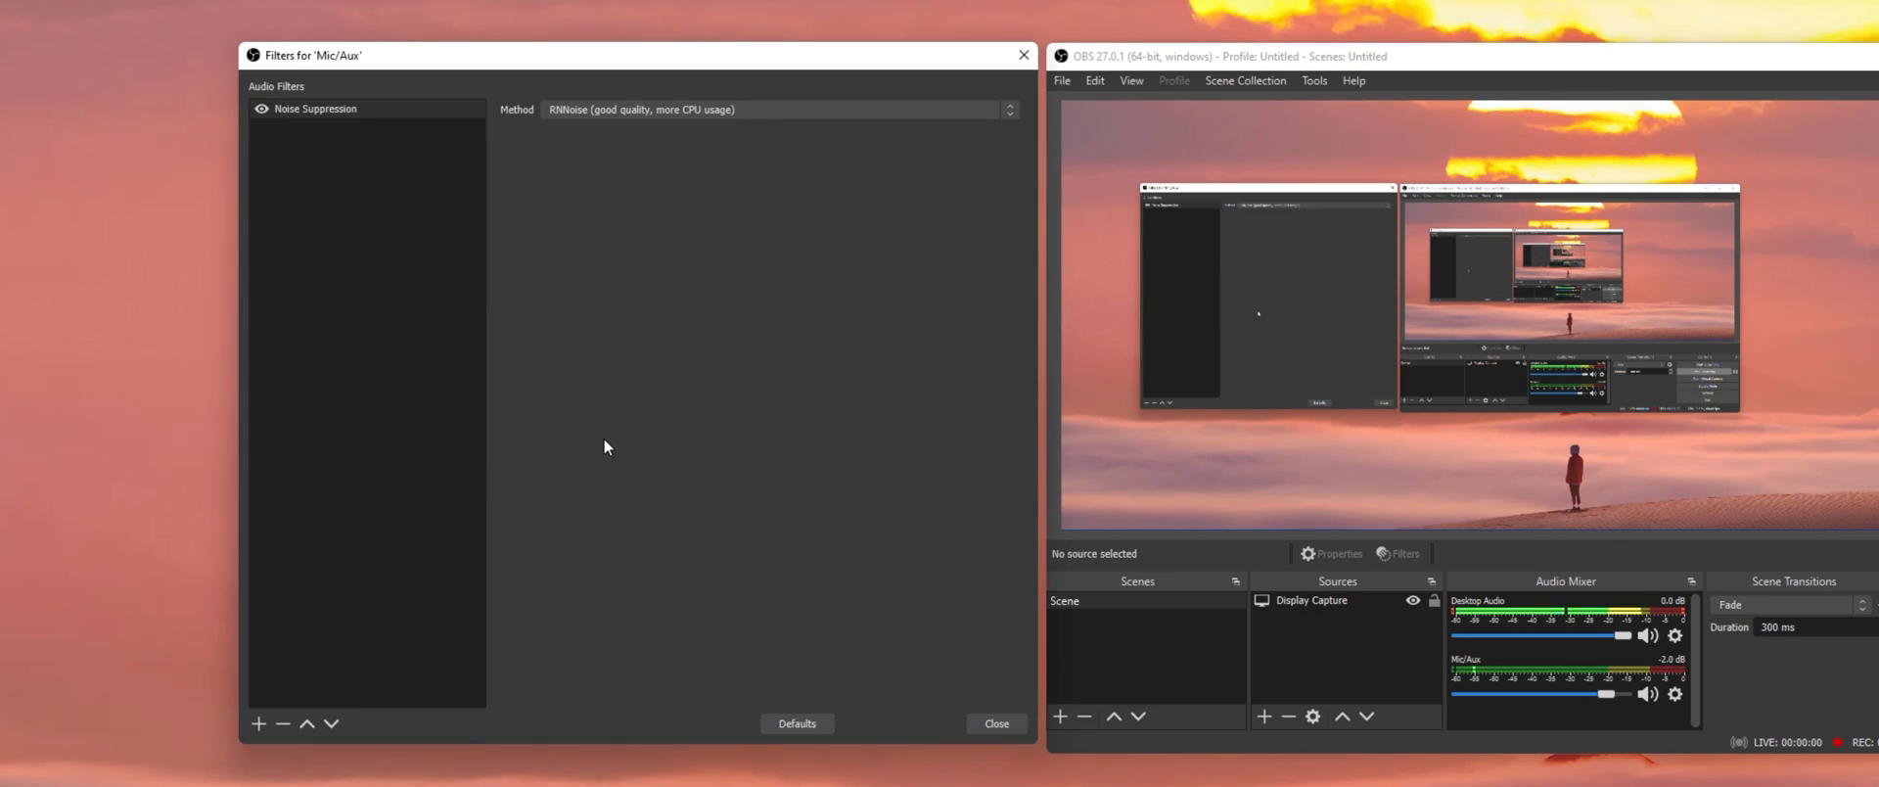
pyautogui.click(777, 109)
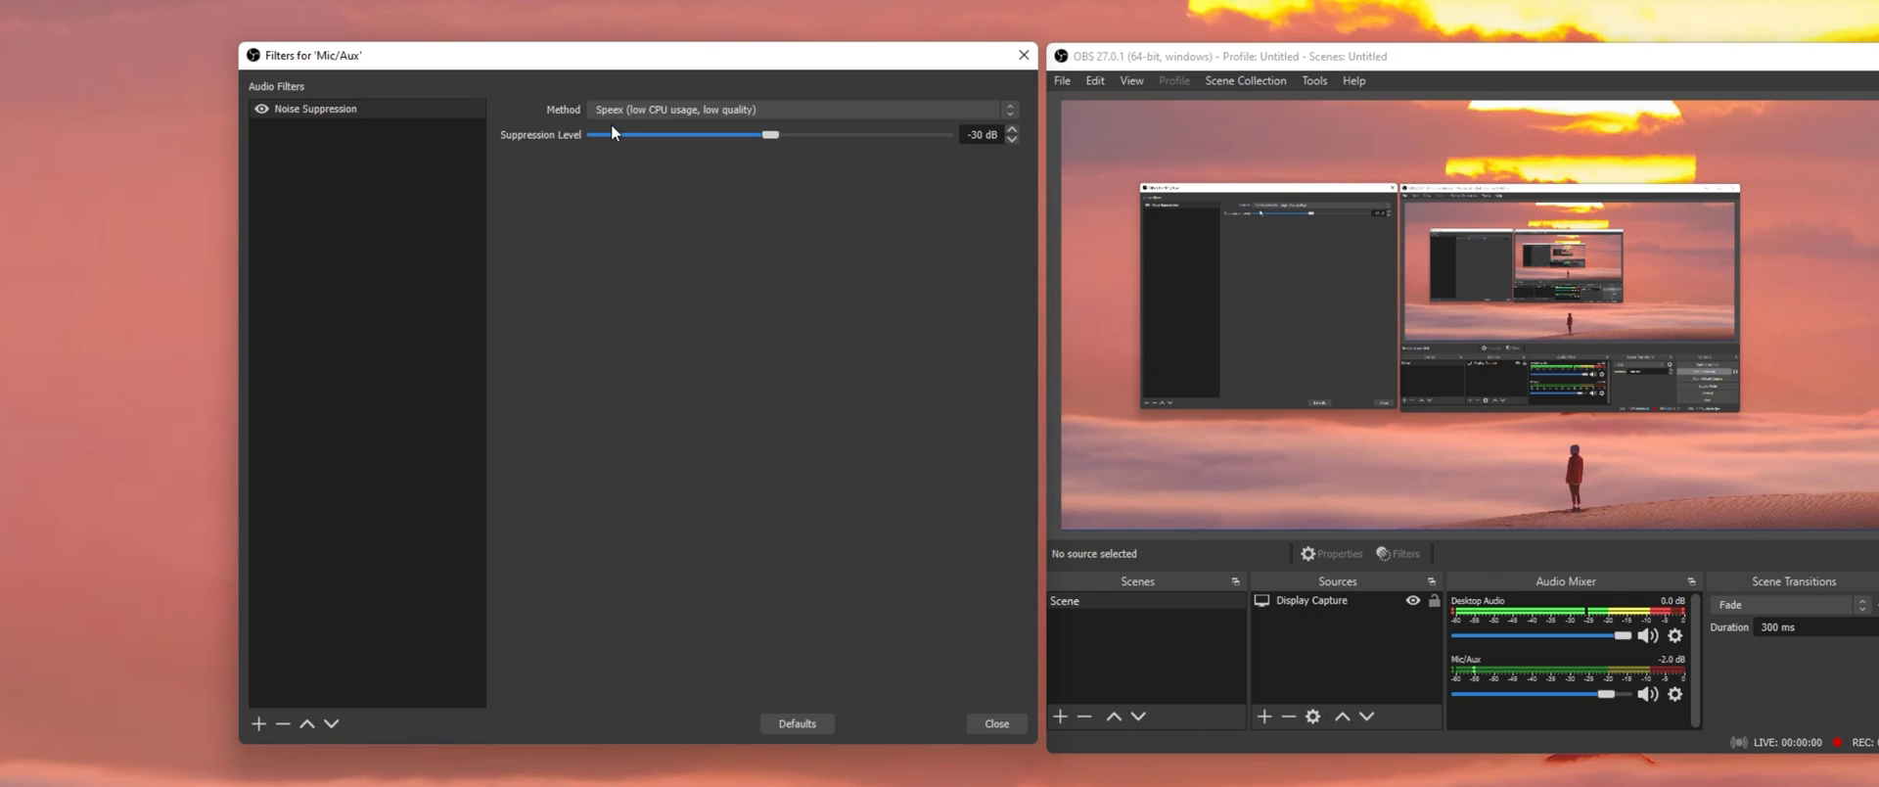
pyautogui.moveTo(950, 156)
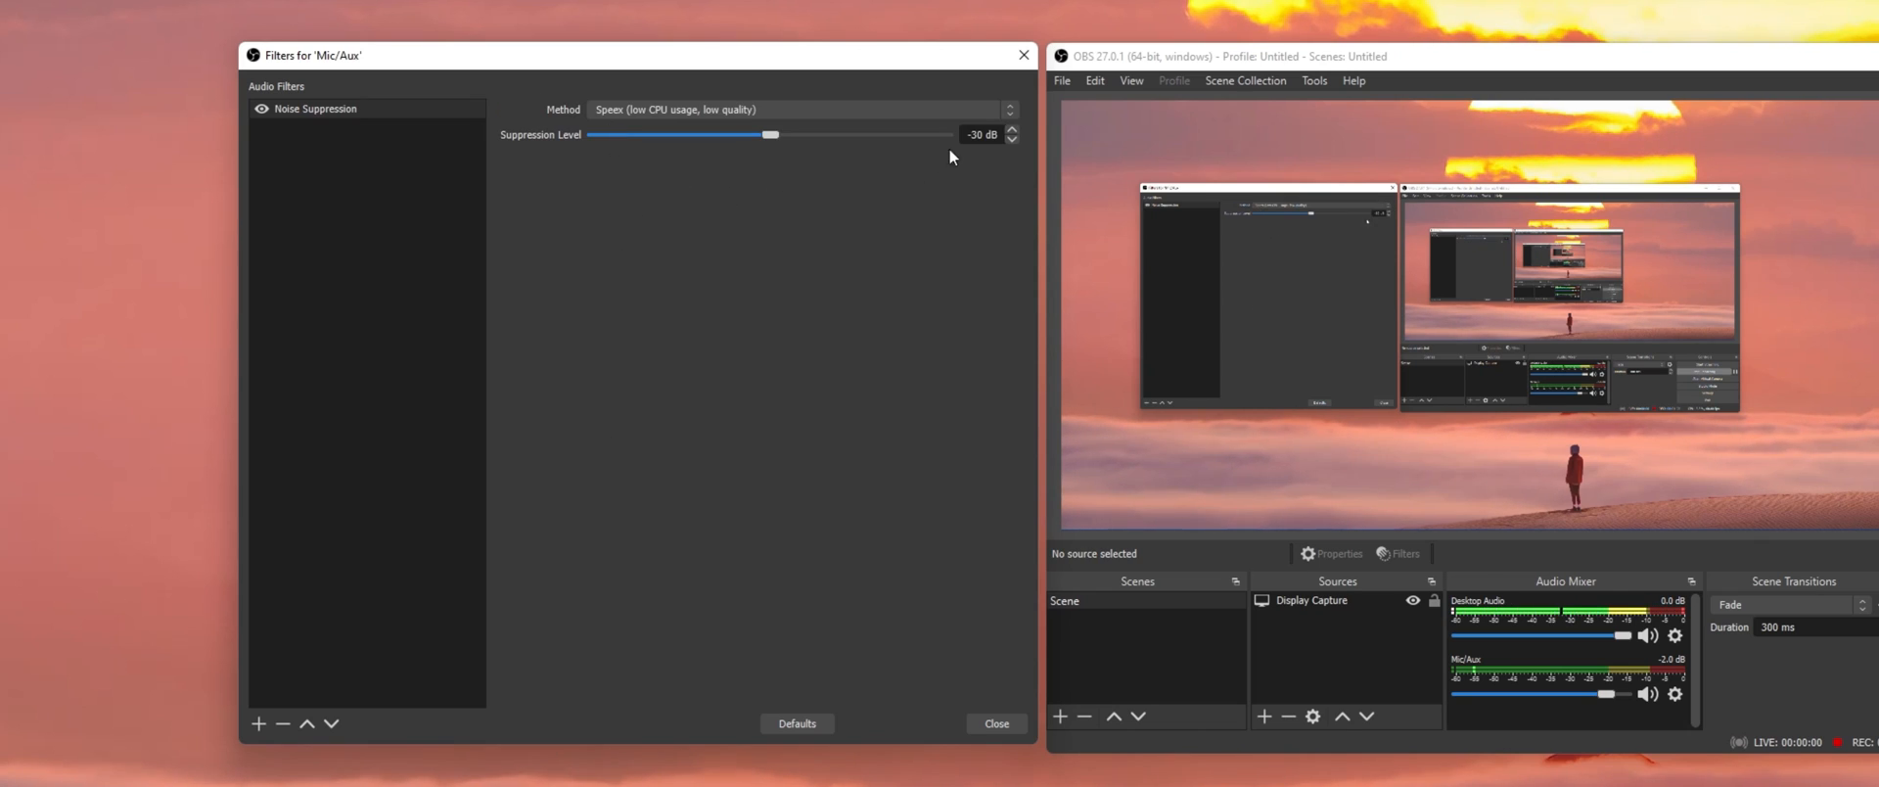
pyautogui.tripleClick(980, 134)
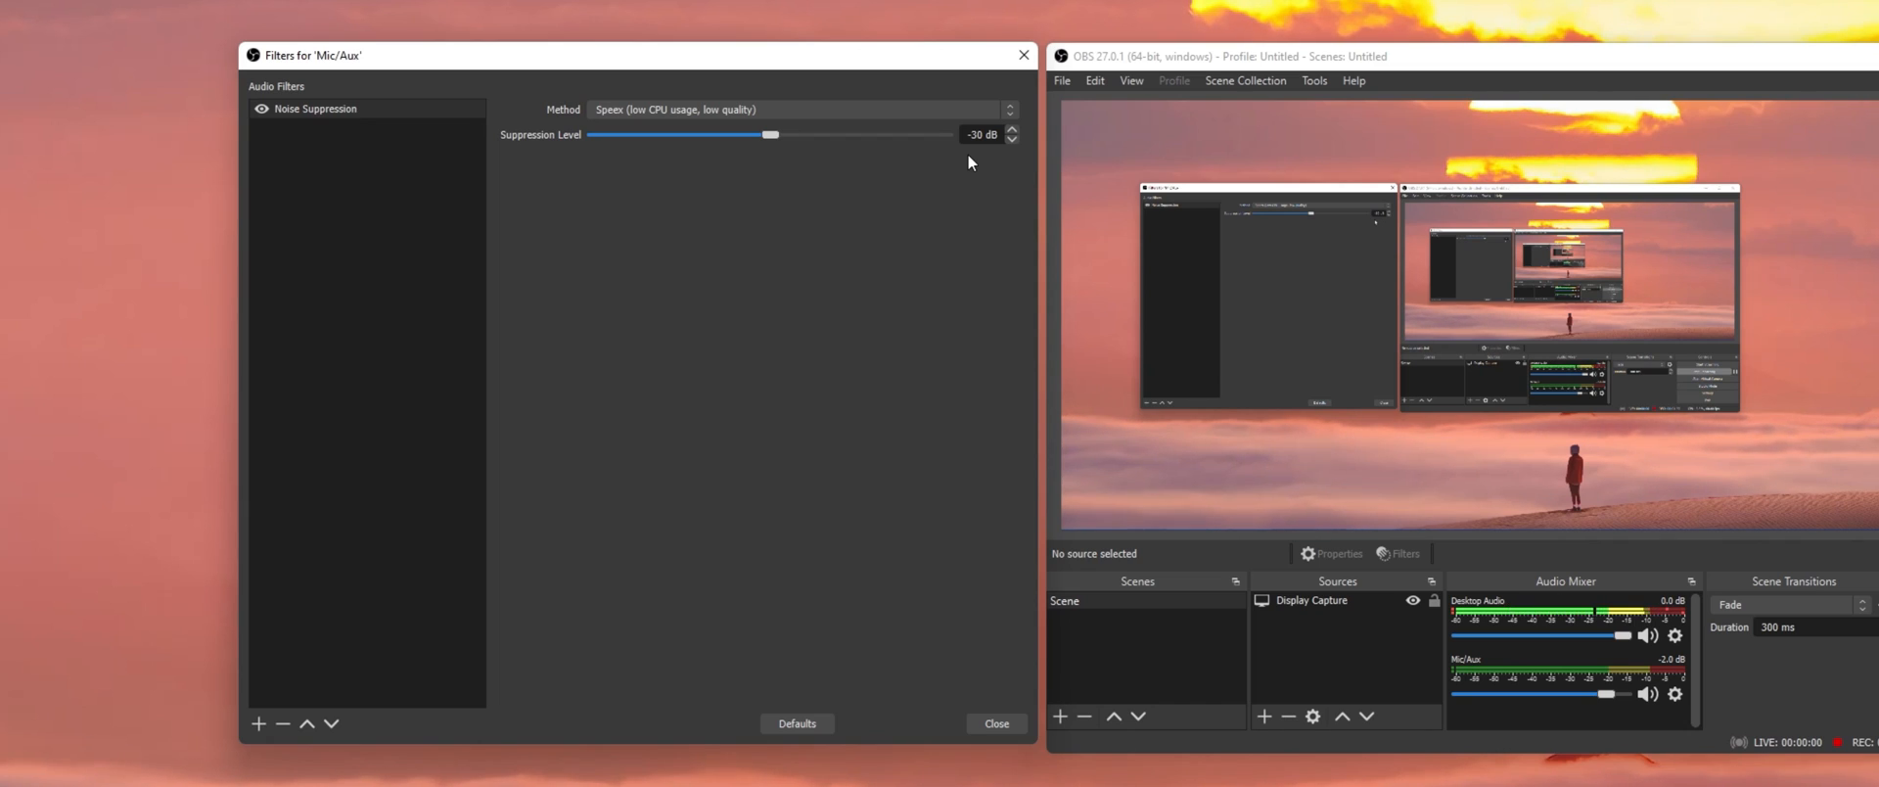
pyautogui.moveTo(770, 134); pyautogui.dragTo(798, 135)
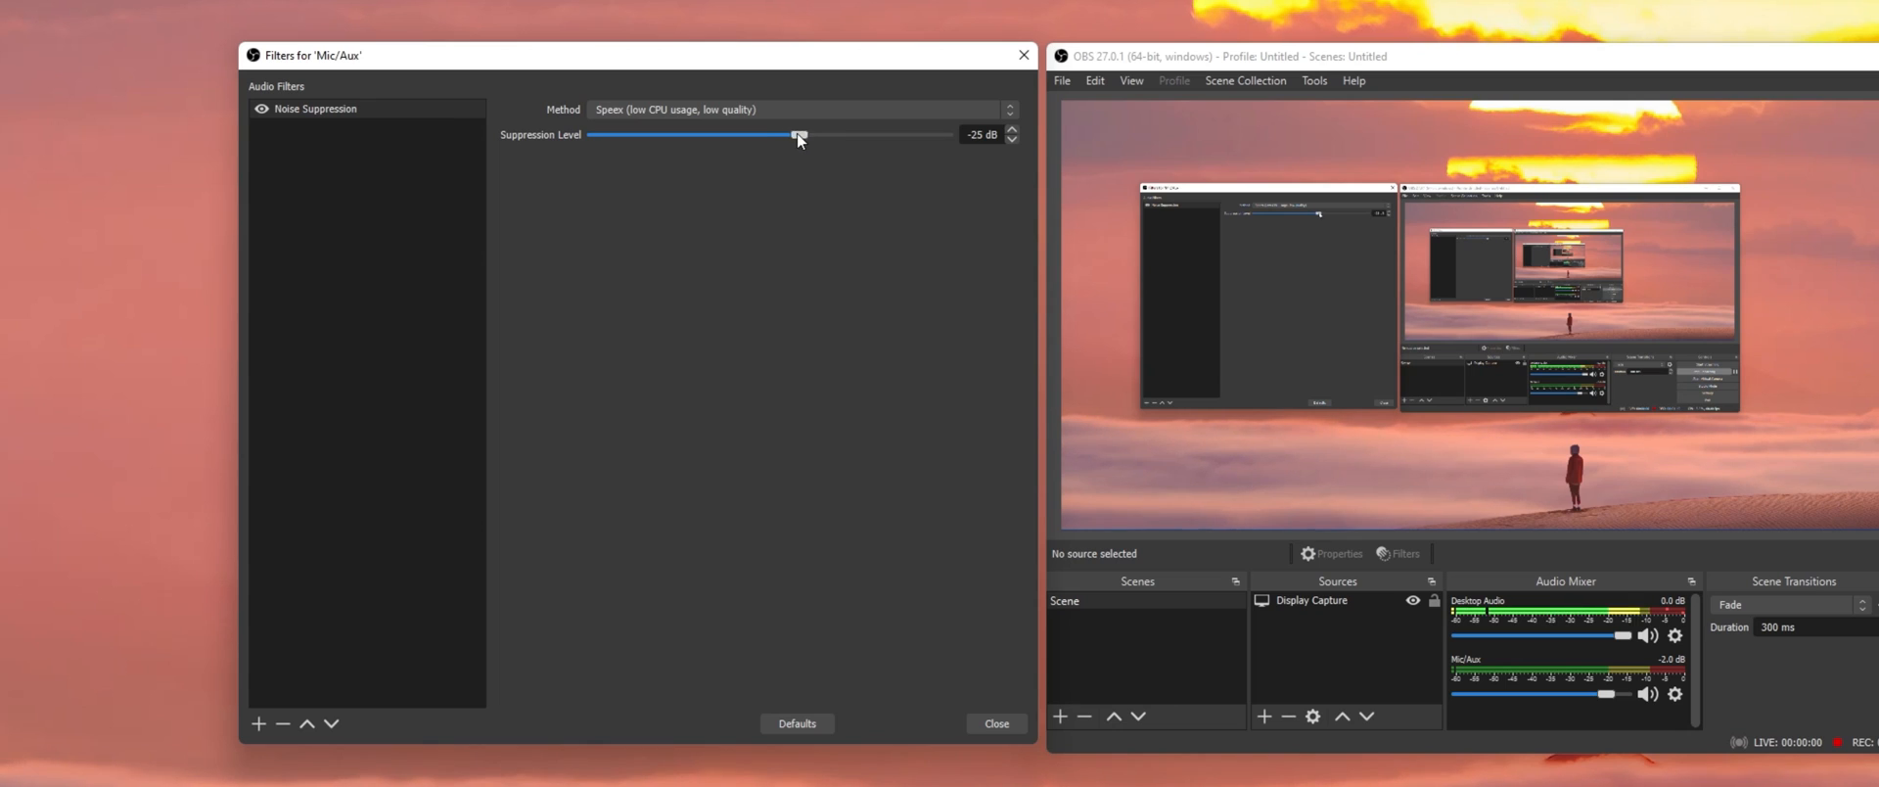
pyautogui.moveTo(797, 134); pyautogui.dragTo(839, 134)
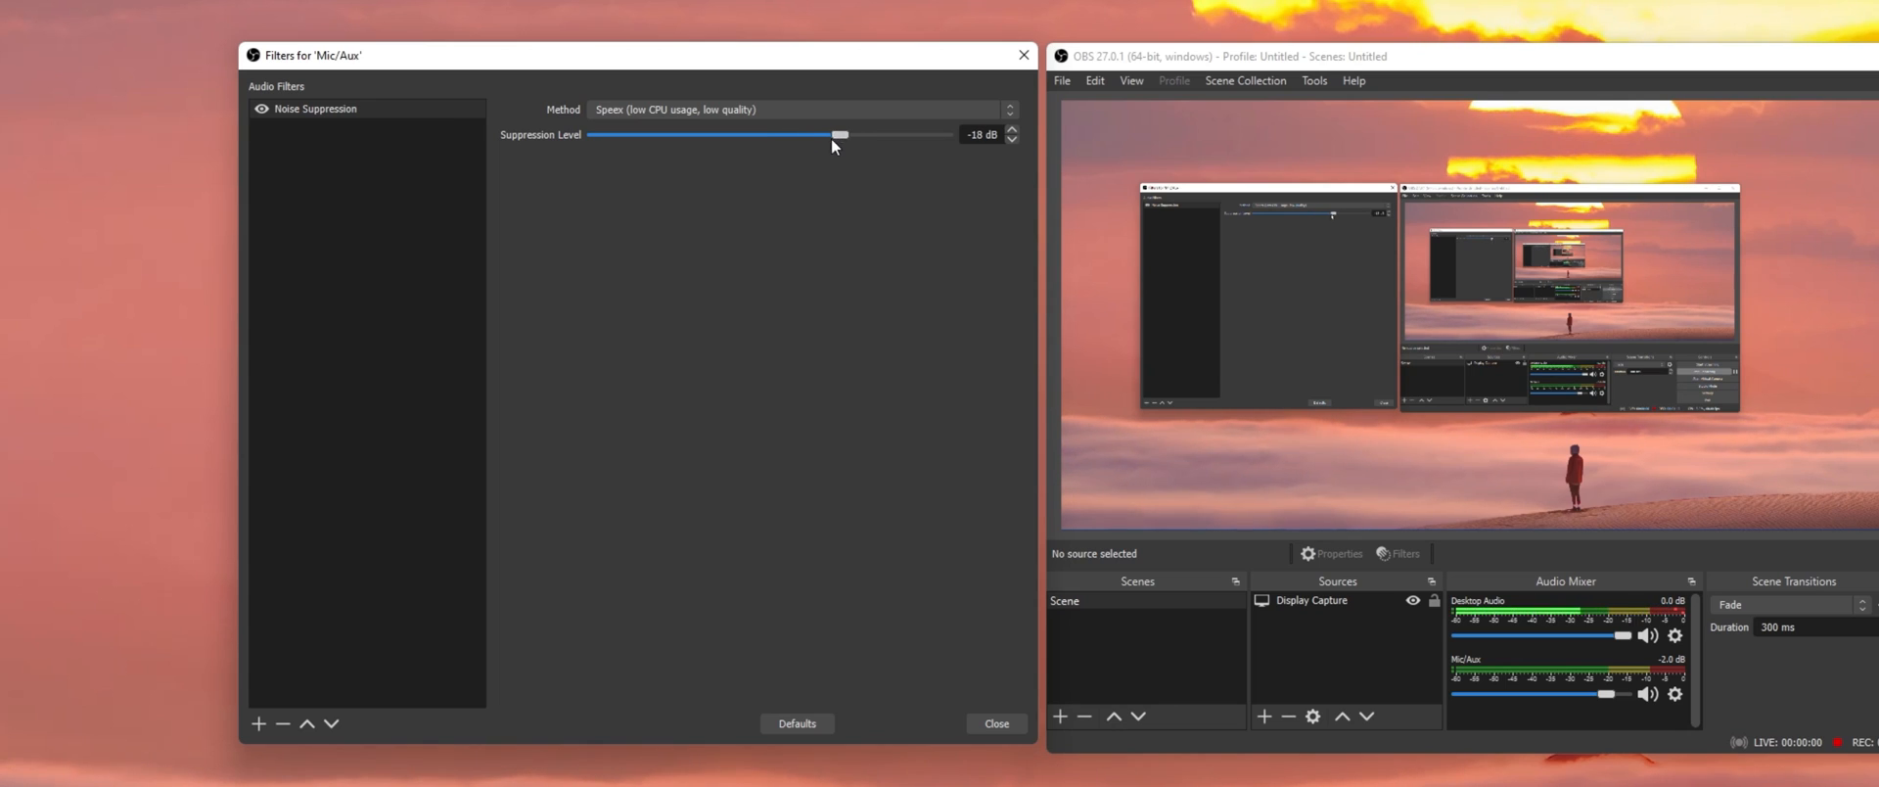
pyautogui.moveTo(845, 300)
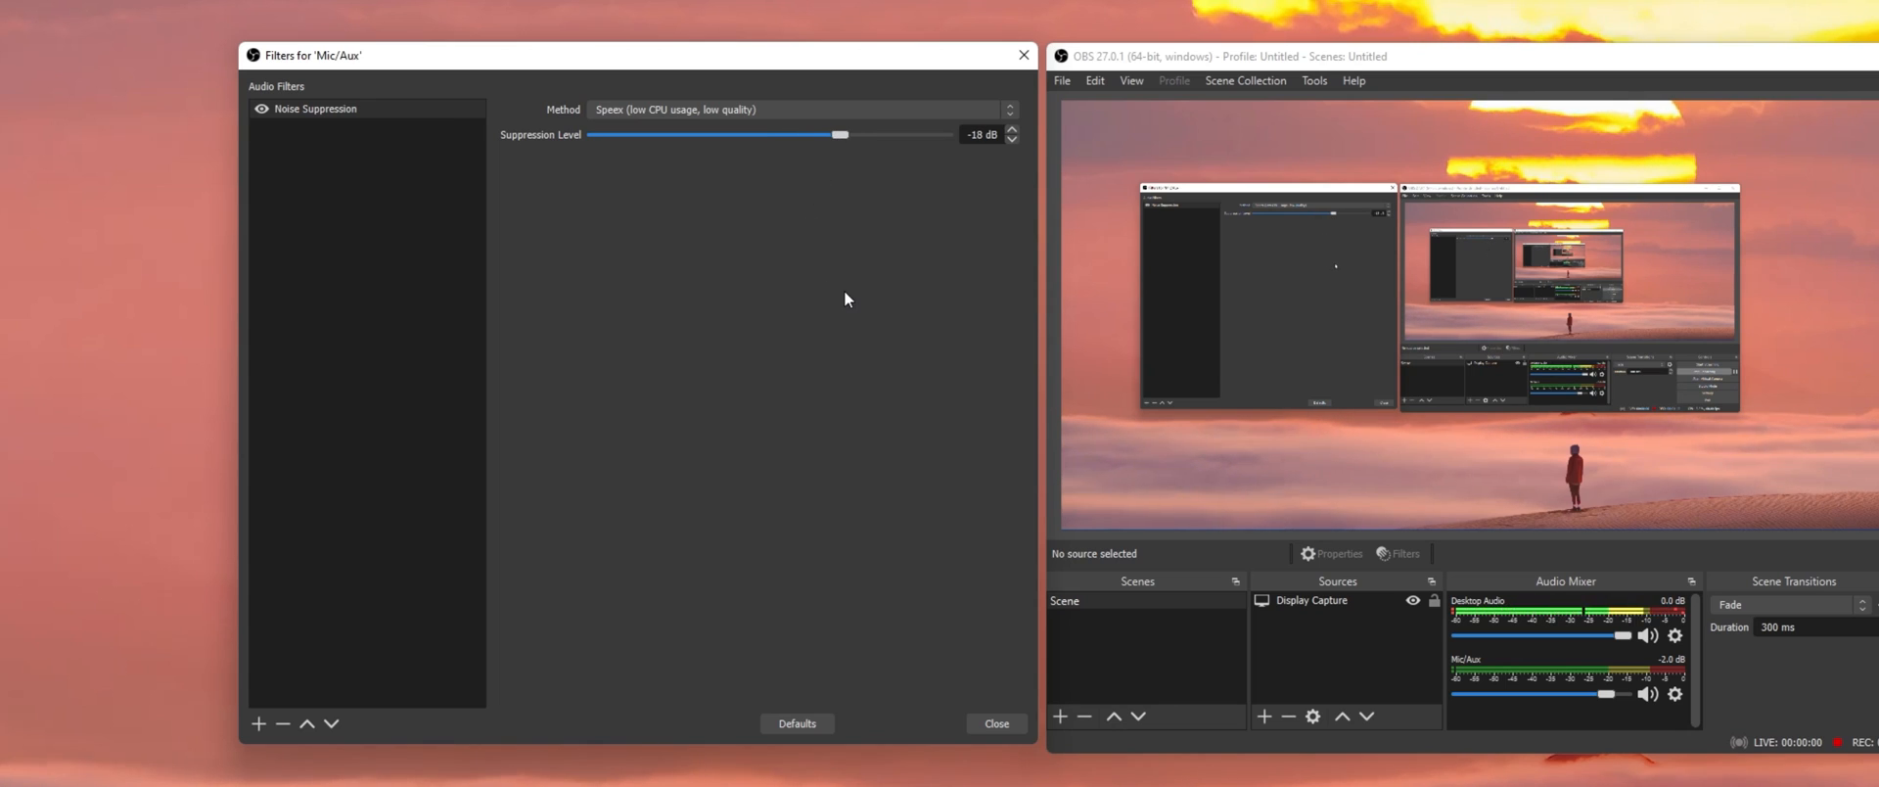
pyautogui.moveTo(619, 695)
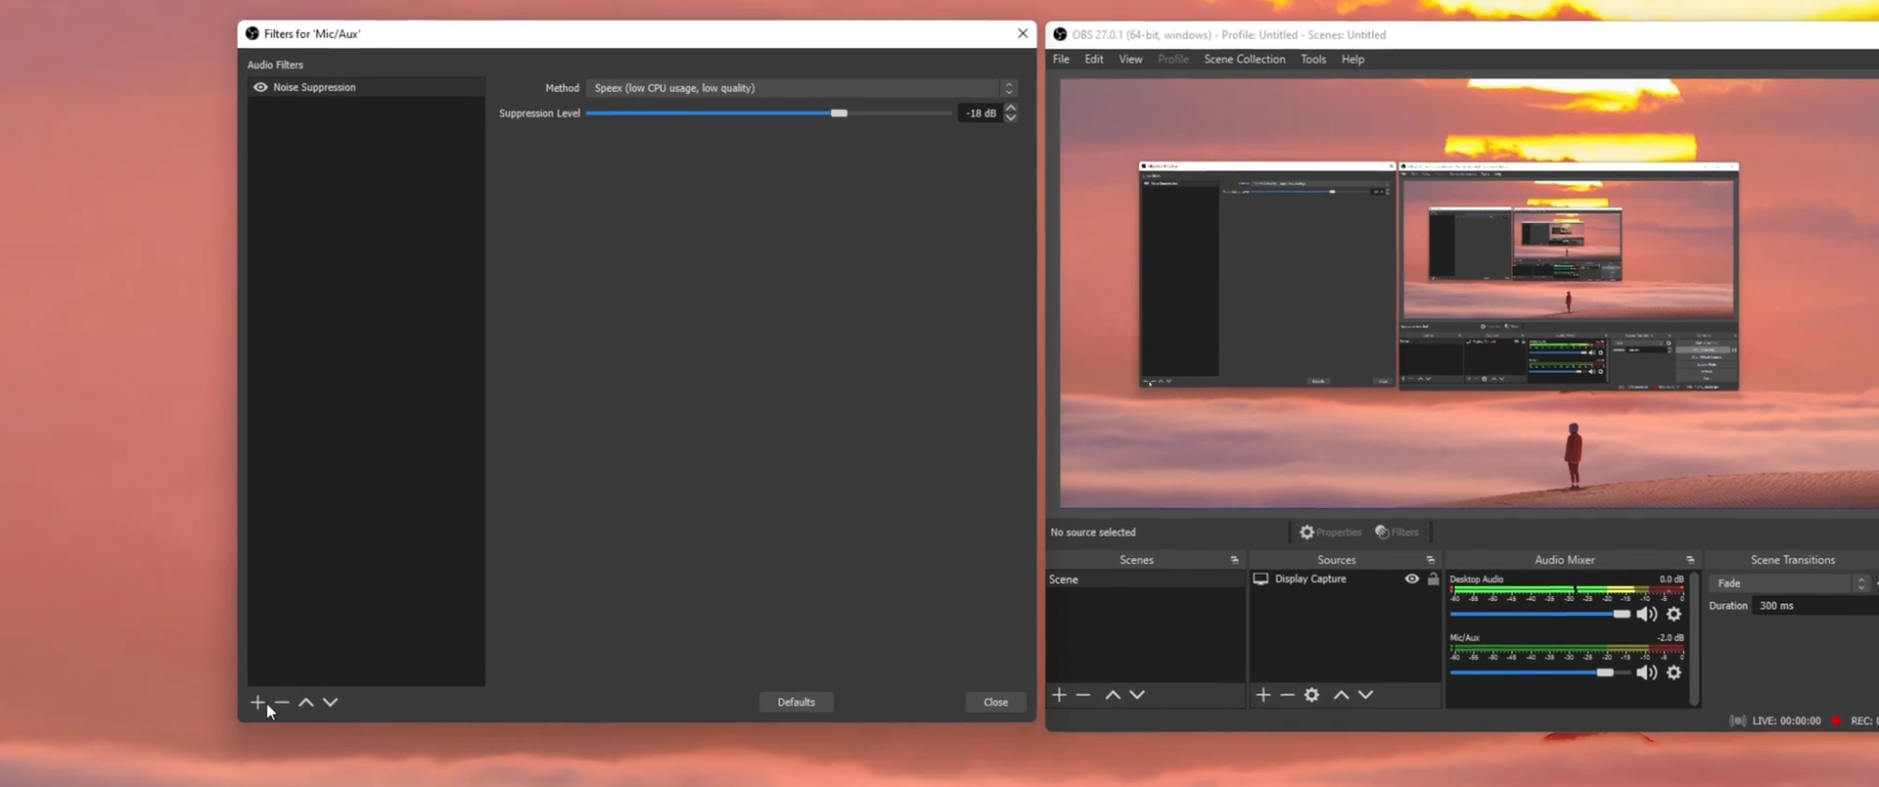
# - Add a Noise Gate filter, tuning its thresholds to close -32 dB and open -26 dB
pyautogui.click(257, 701)
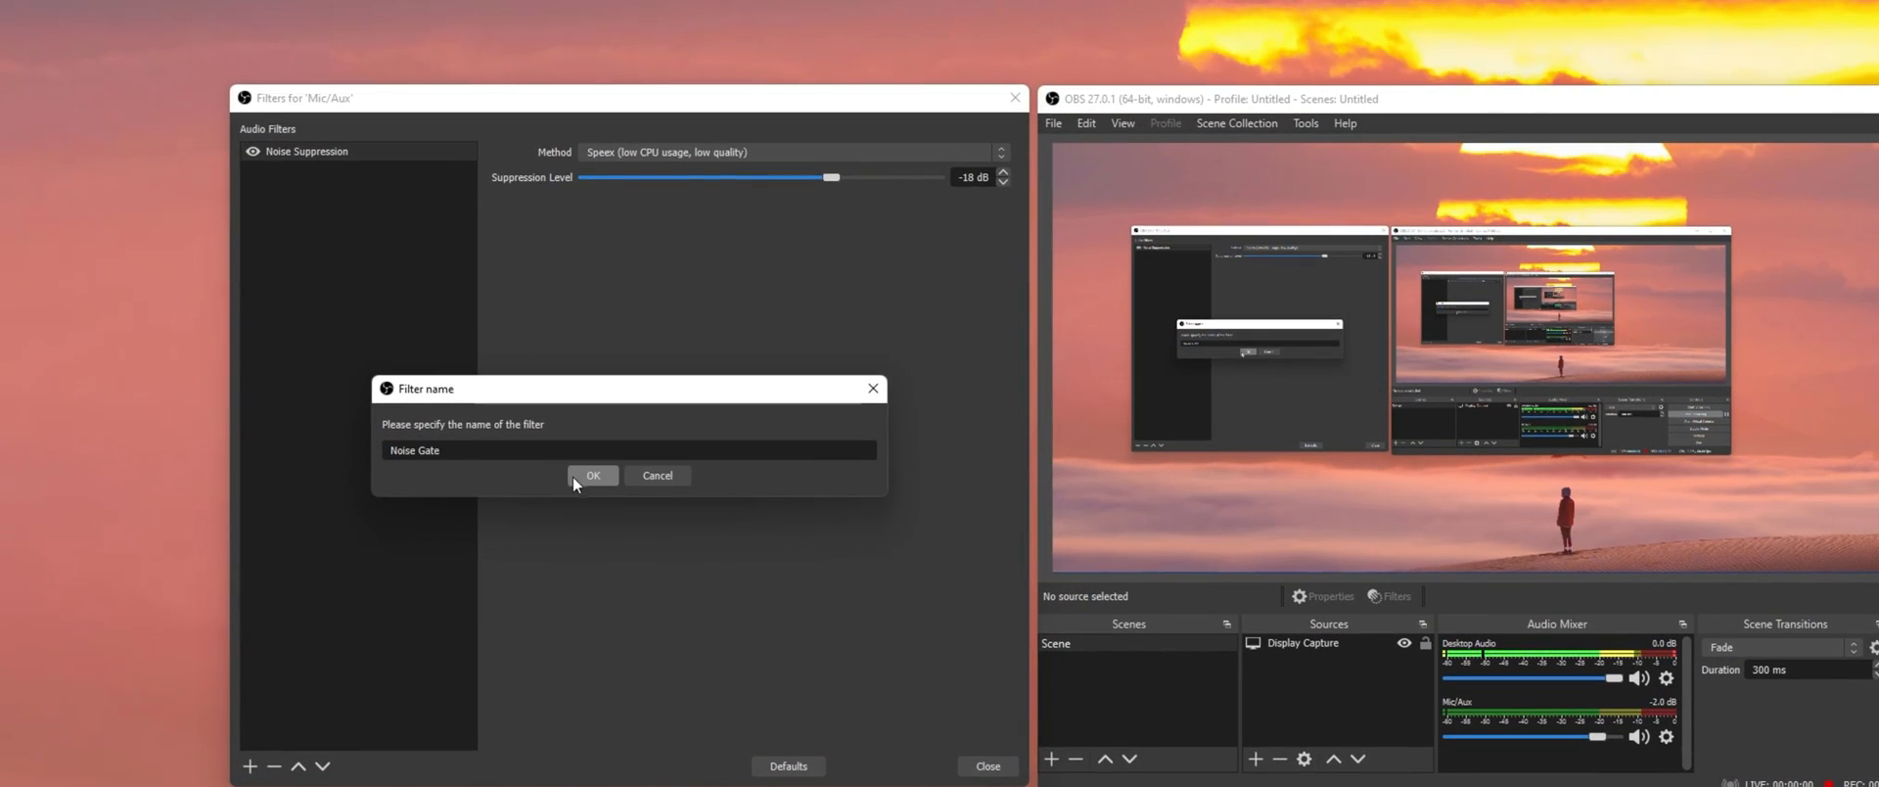
pyautogui.click(592, 475)
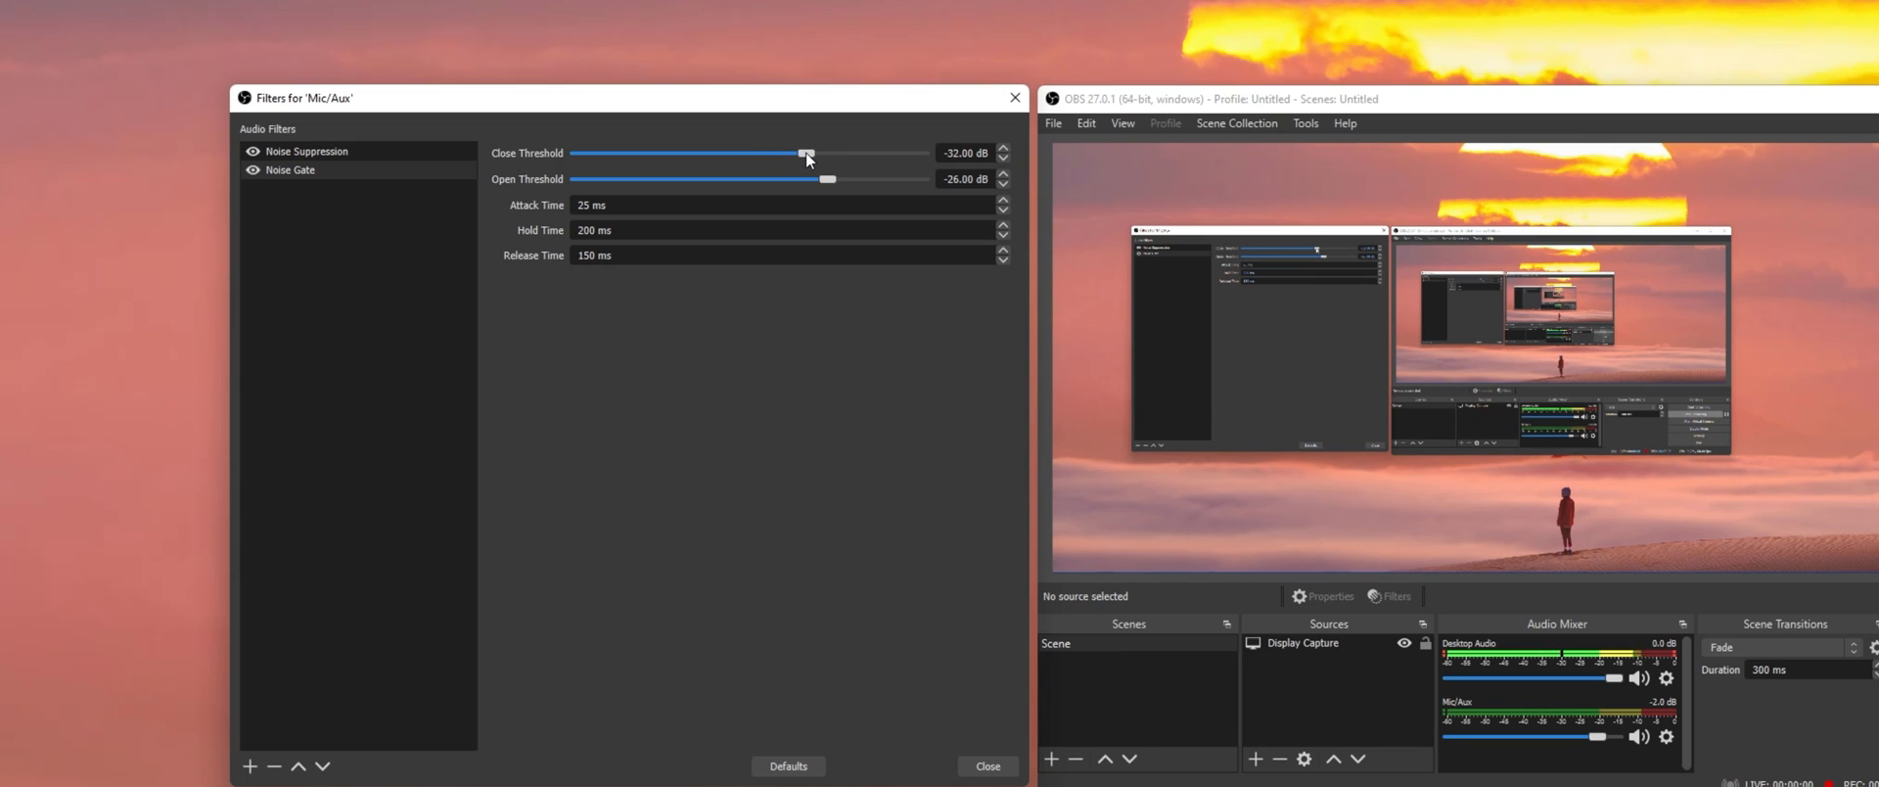
pyautogui.moveTo(827, 178); pyautogui.dragTo(851, 179)
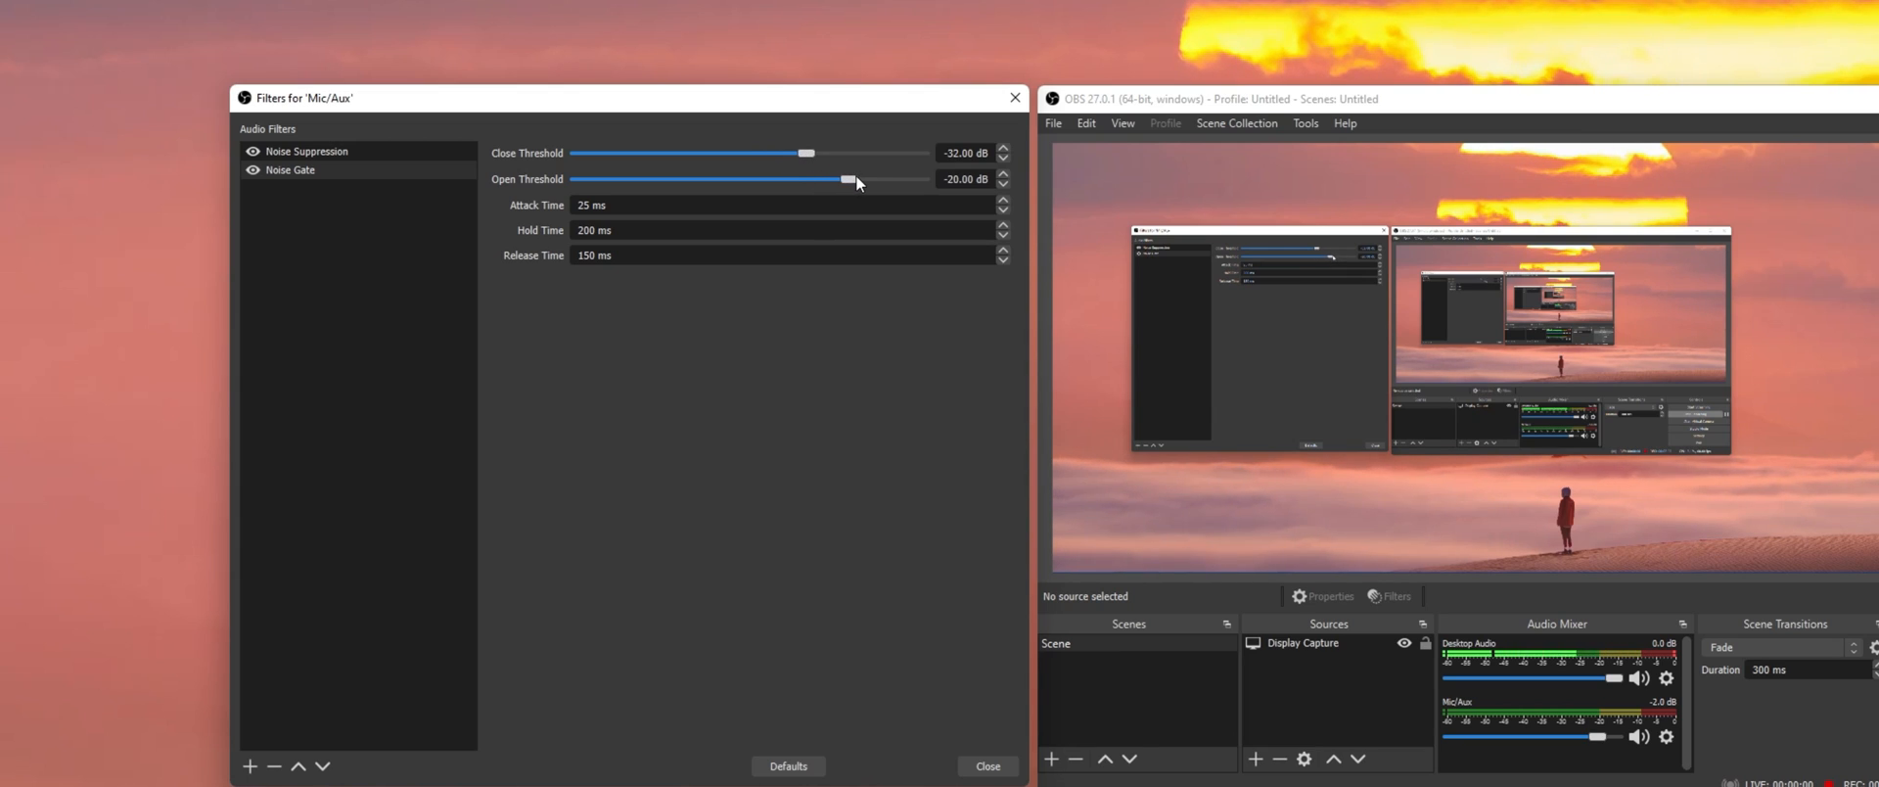
pyautogui.moveTo(849, 180); pyautogui.dragTo(827, 180)
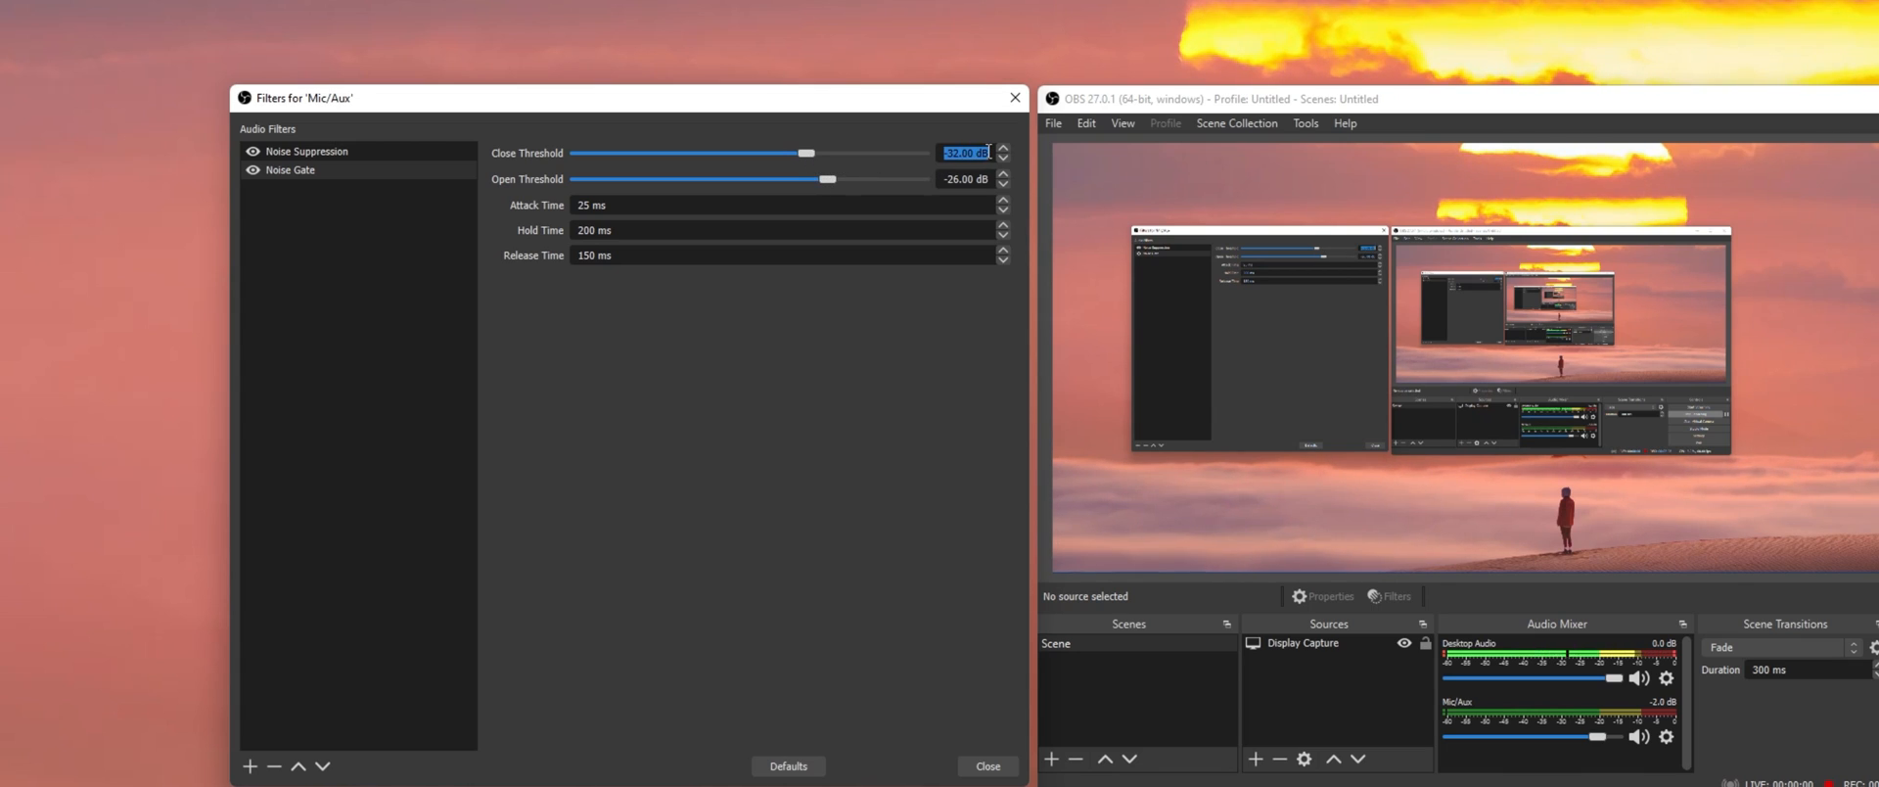
pyautogui.click(858, 341)
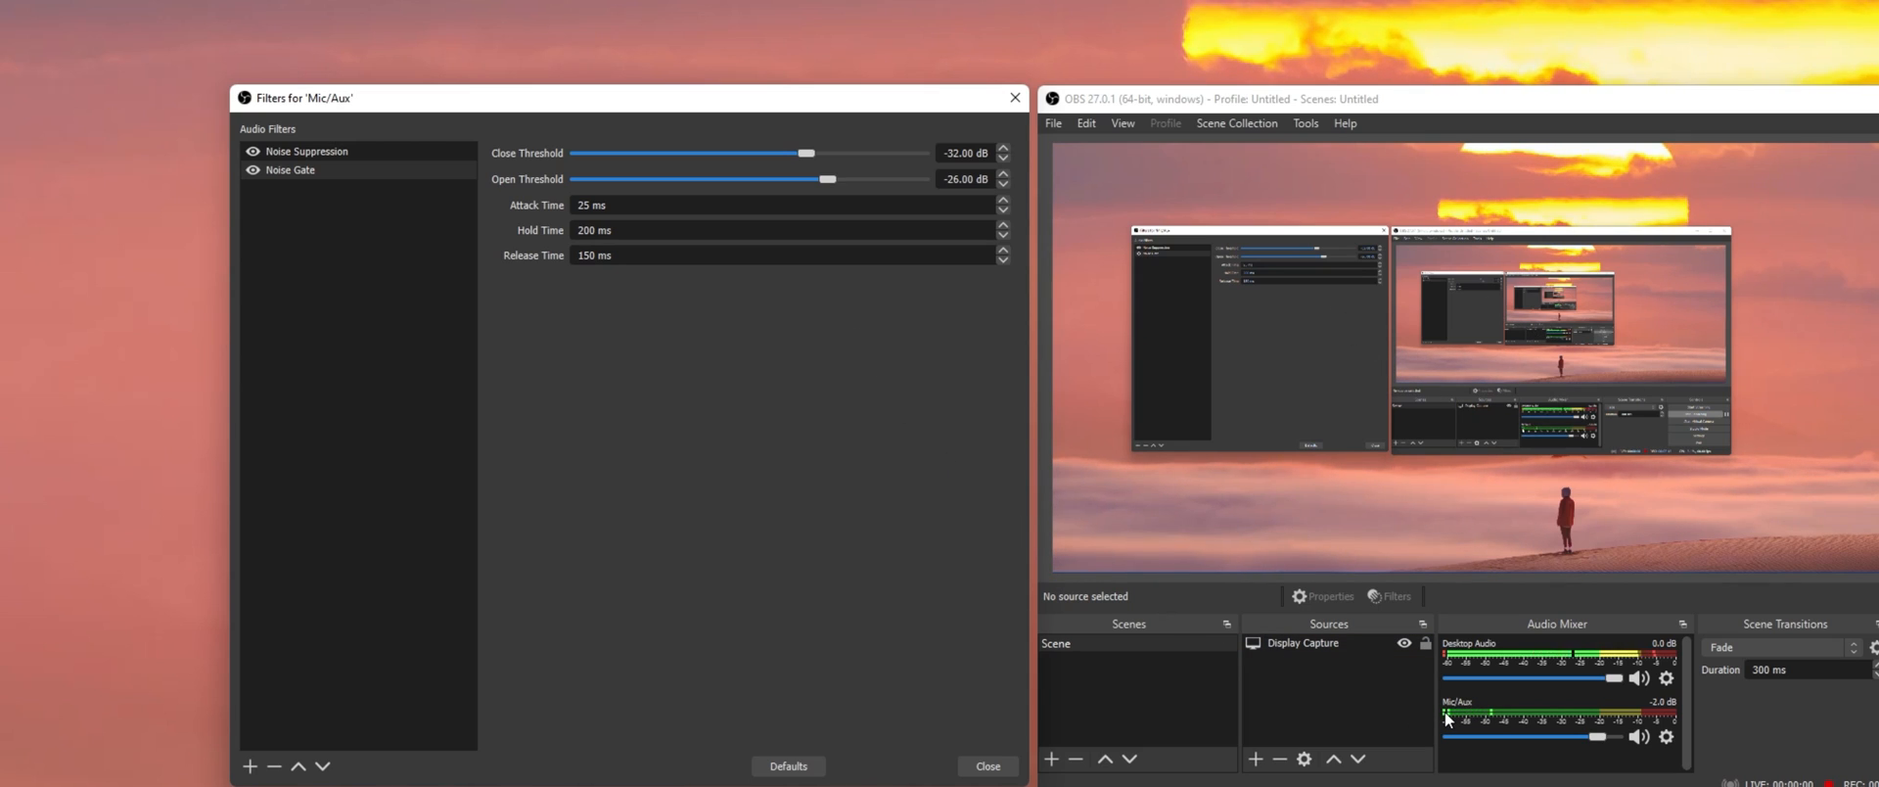
pyautogui.moveTo(806, 152); pyautogui.dragTo(827, 152)
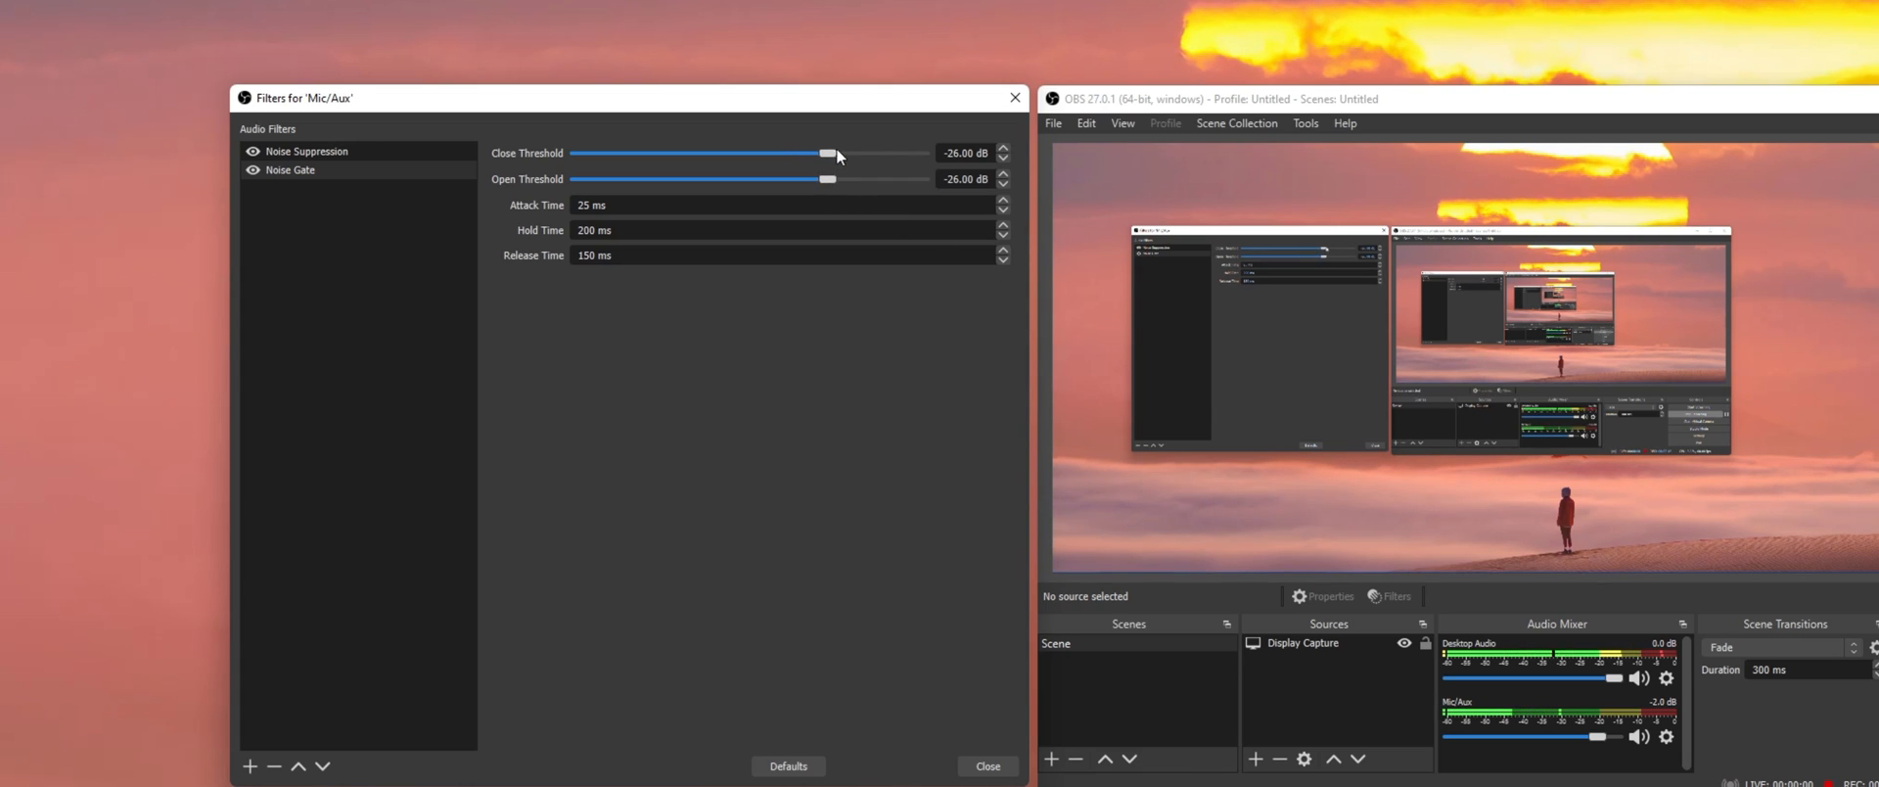
pyautogui.moveTo(827, 154); pyautogui.dragTo(856, 154)
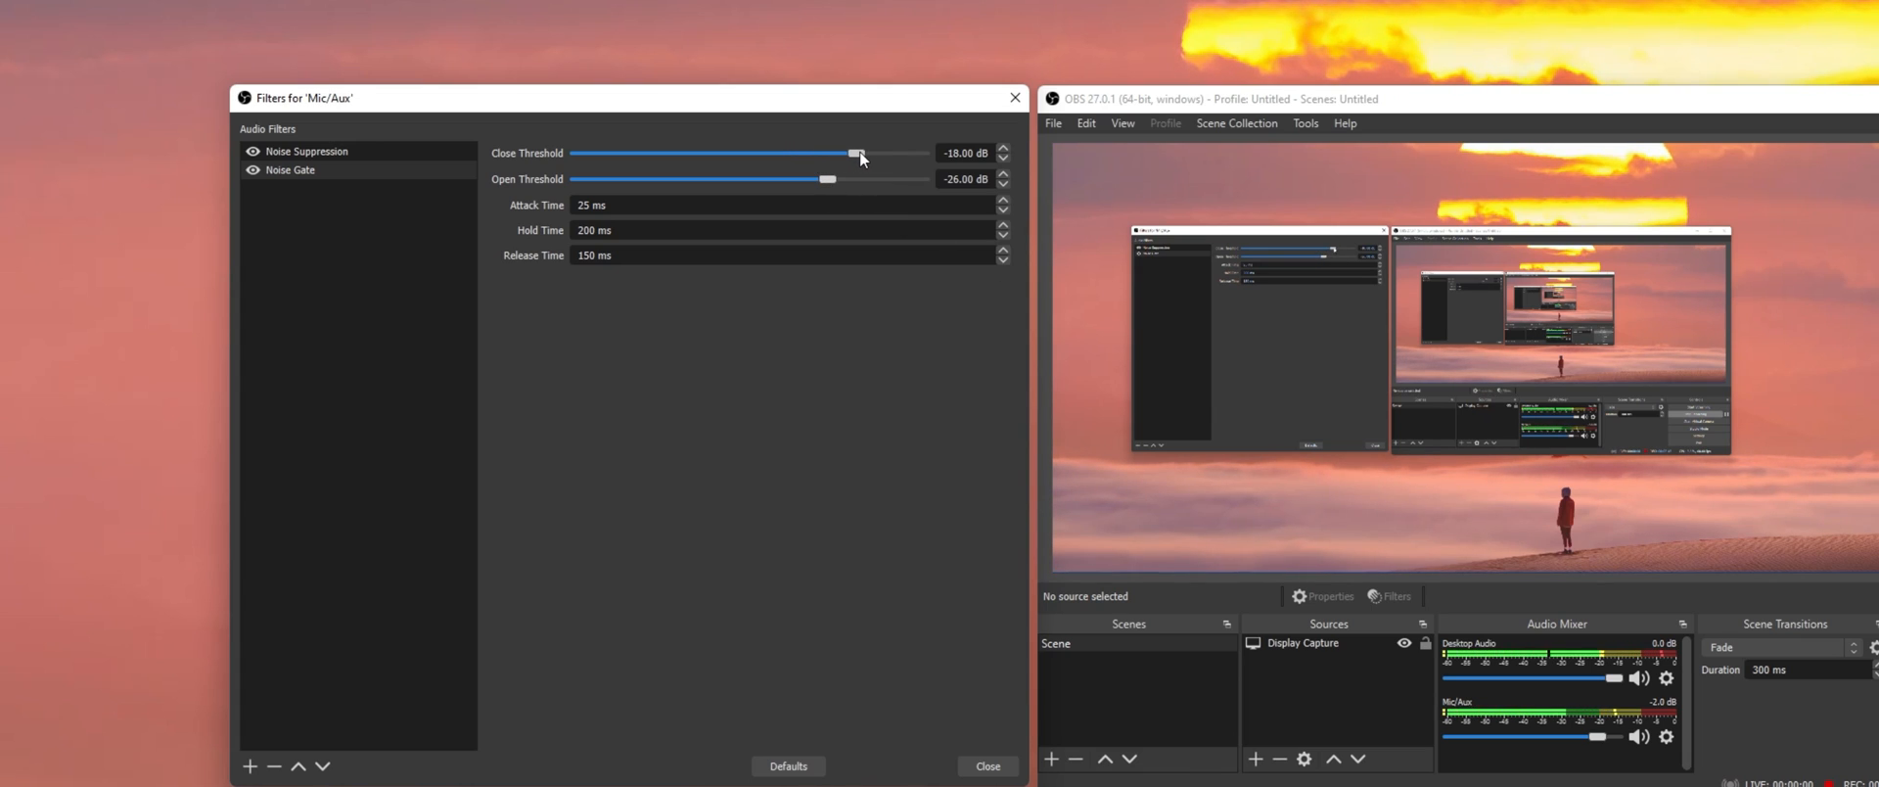
pyautogui.moveTo(857, 154); pyautogui.dragTo(805, 154)
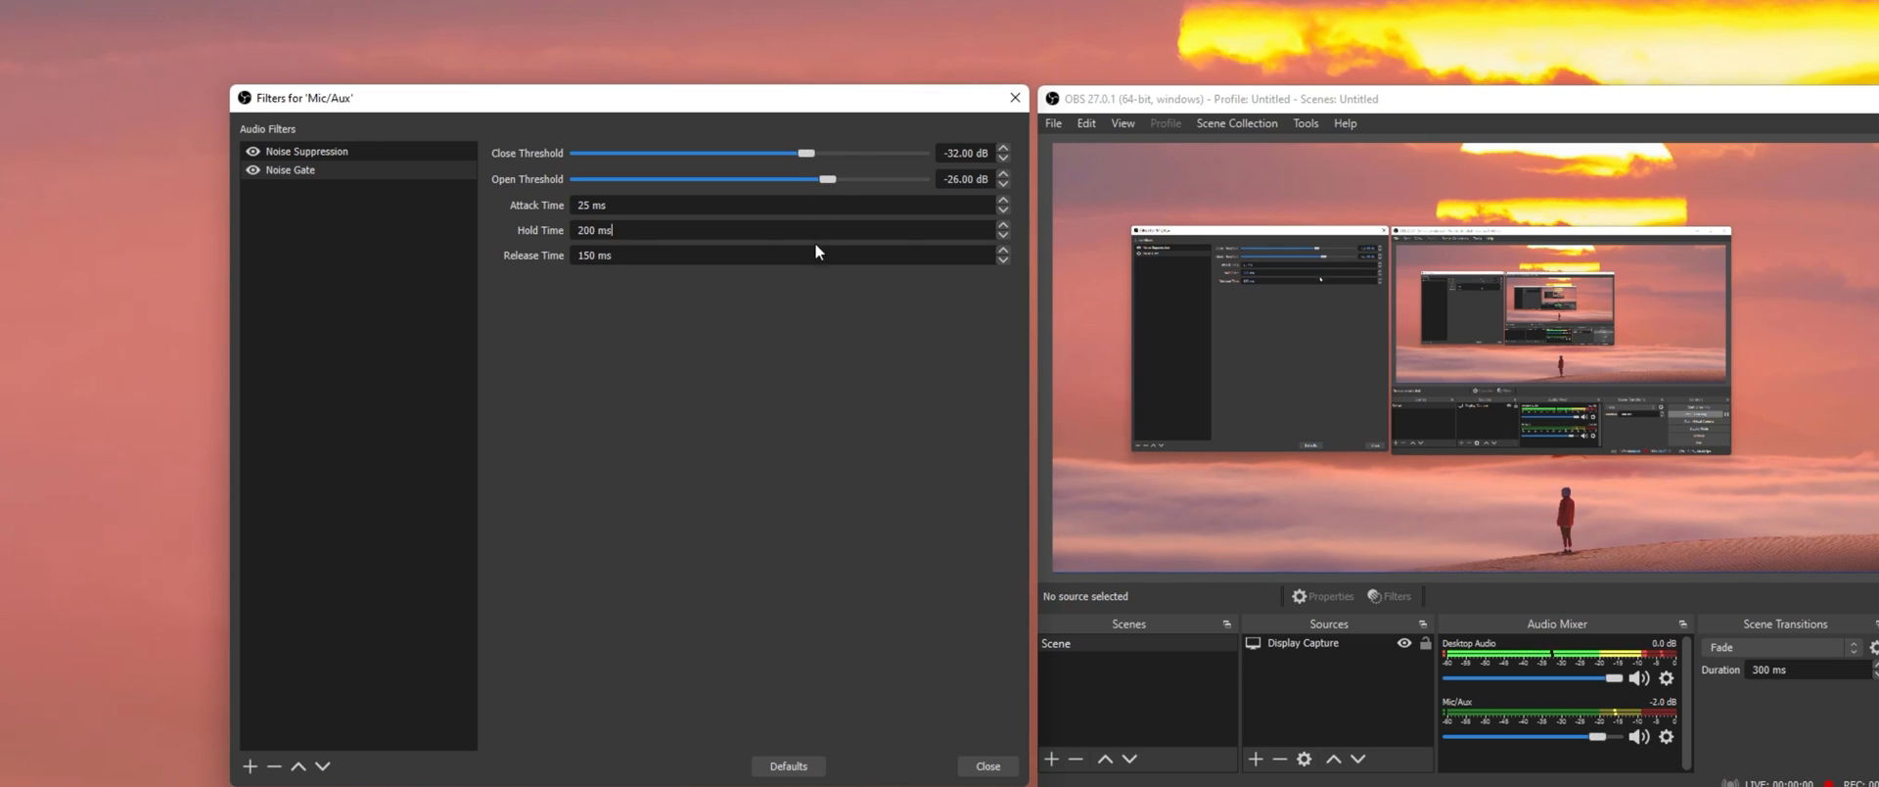
pyautogui.moveTo(812, 295)
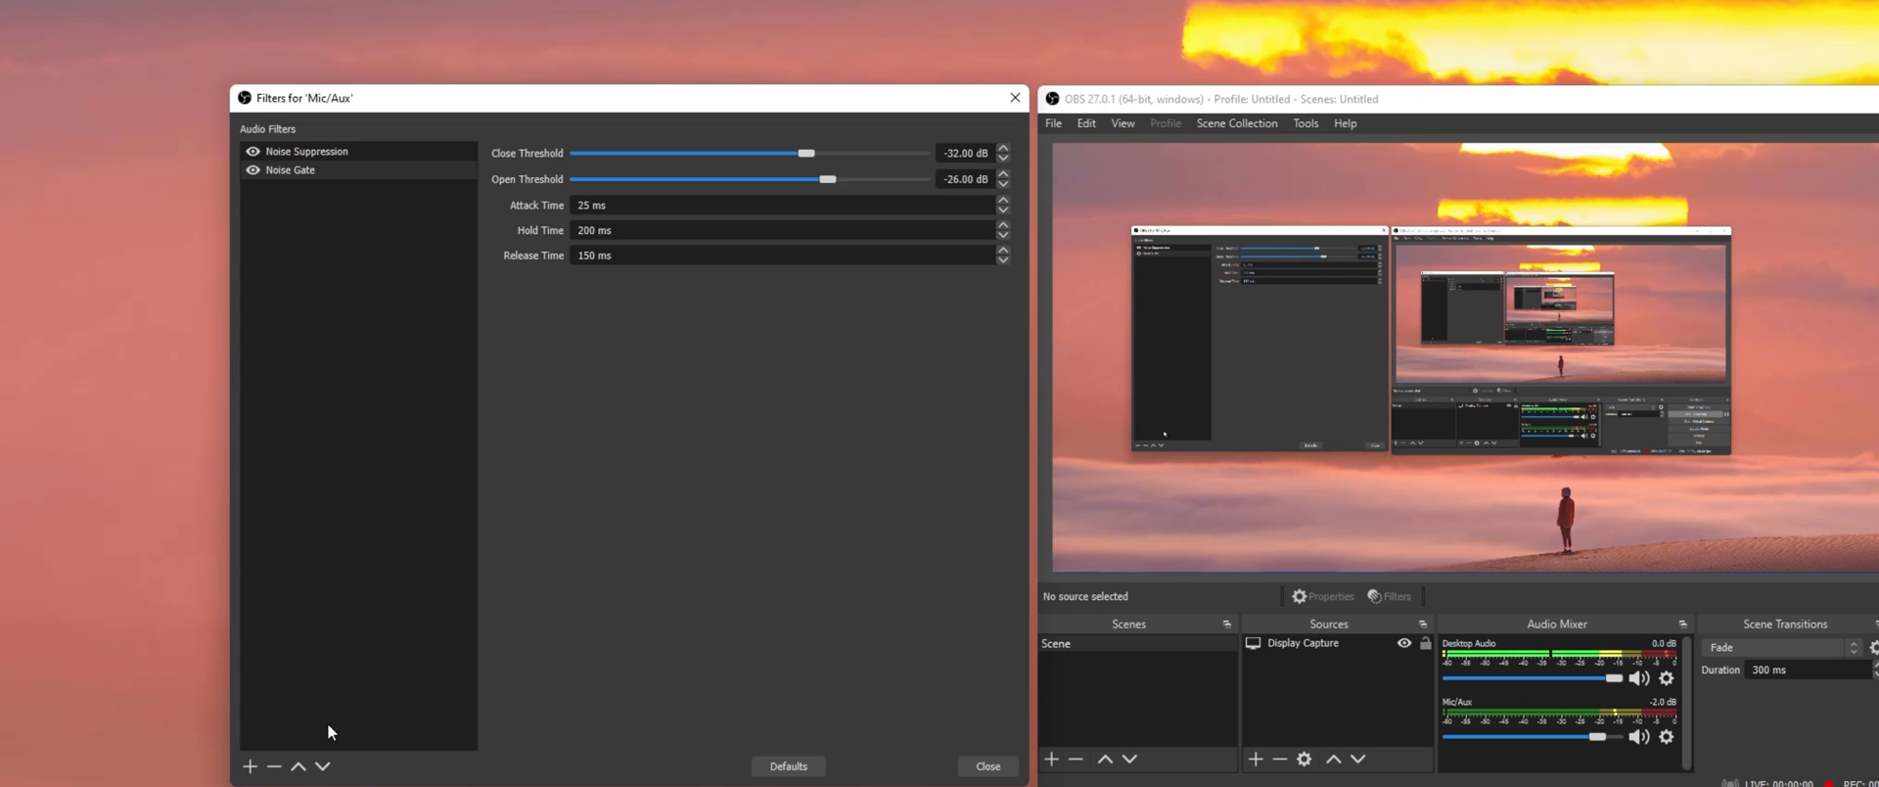
# - Add a Compressor filter and review its 10:1 ratio, -18 dB threshold and output gain
pyautogui.click(250, 767)
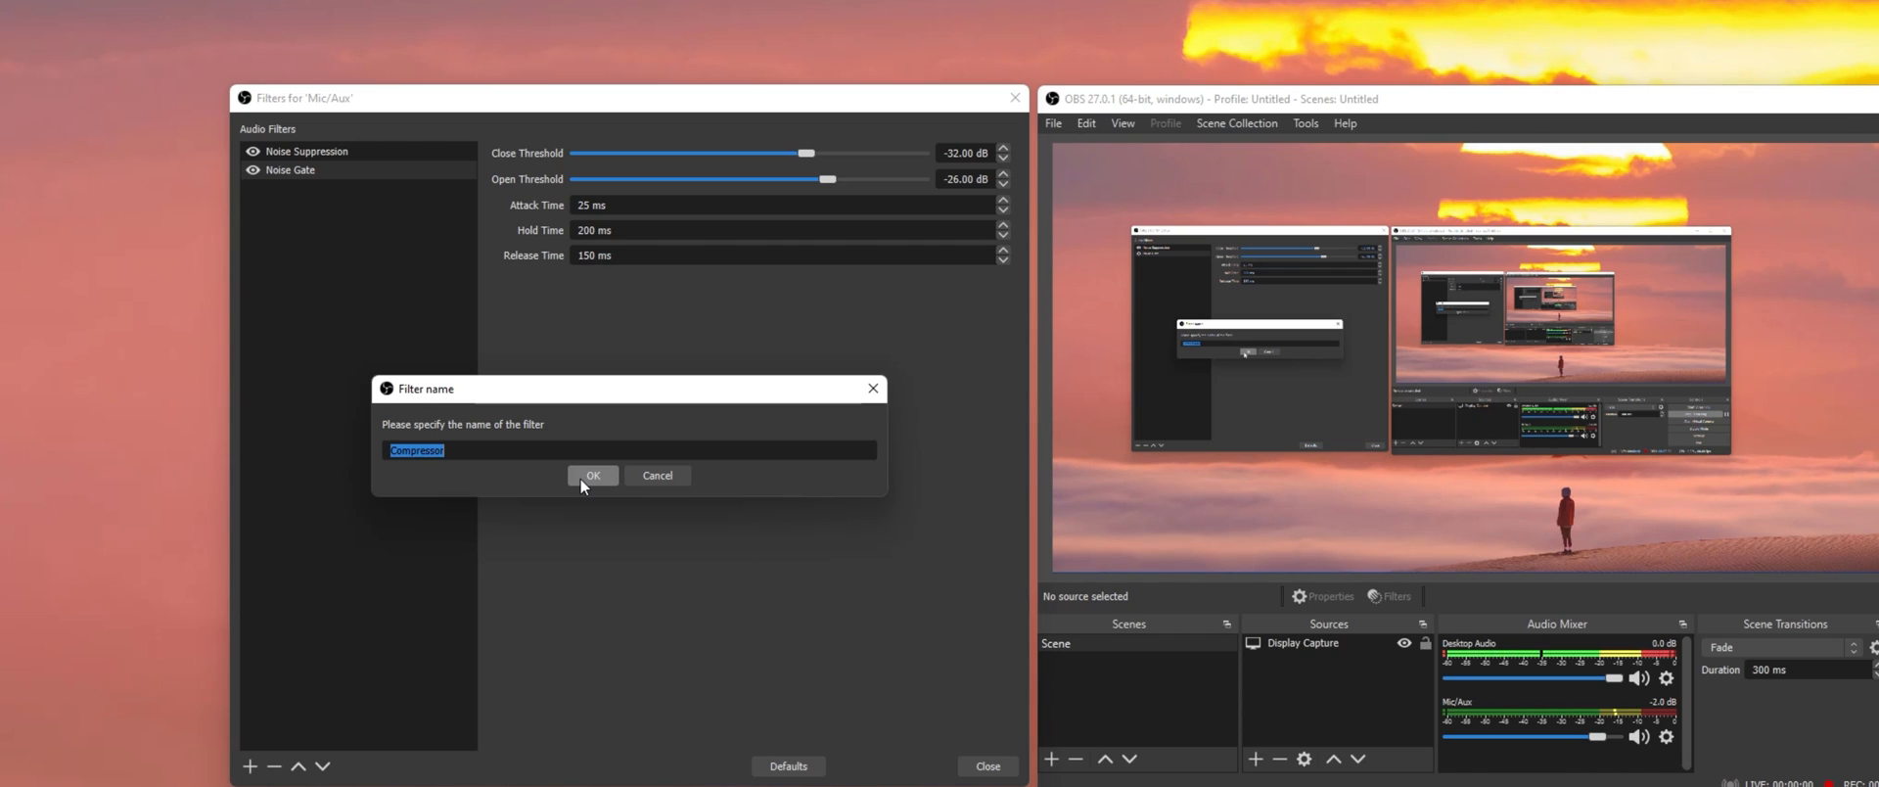
pyautogui.click(592, 475)
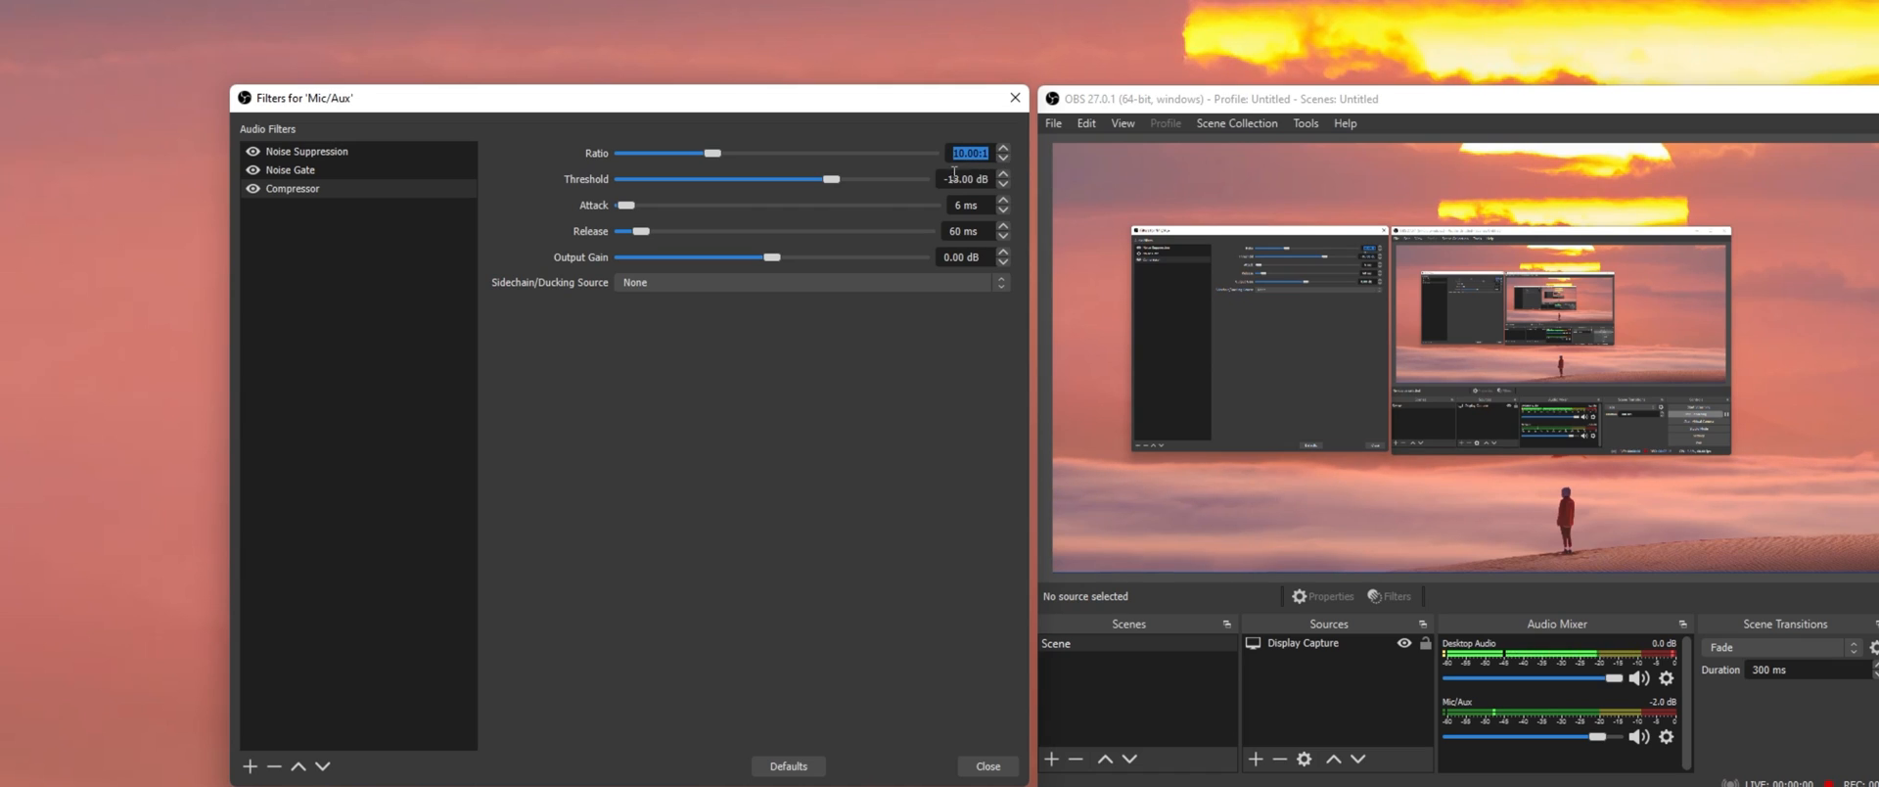
pyautogui.click(965, 178)
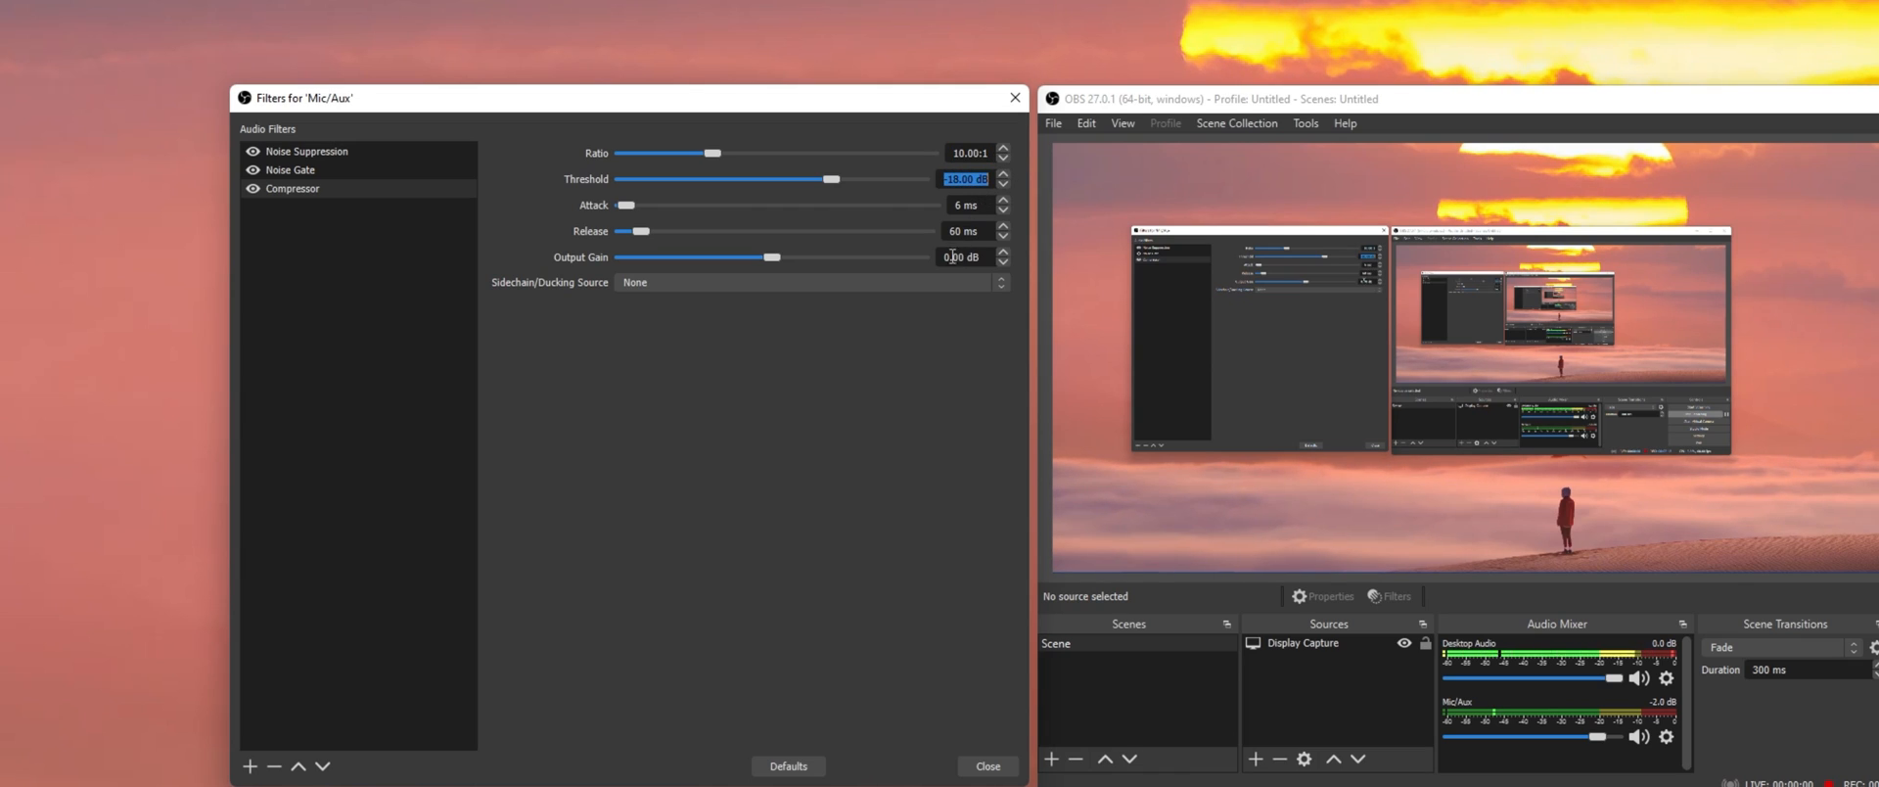
pyautogui.click(809, 282)
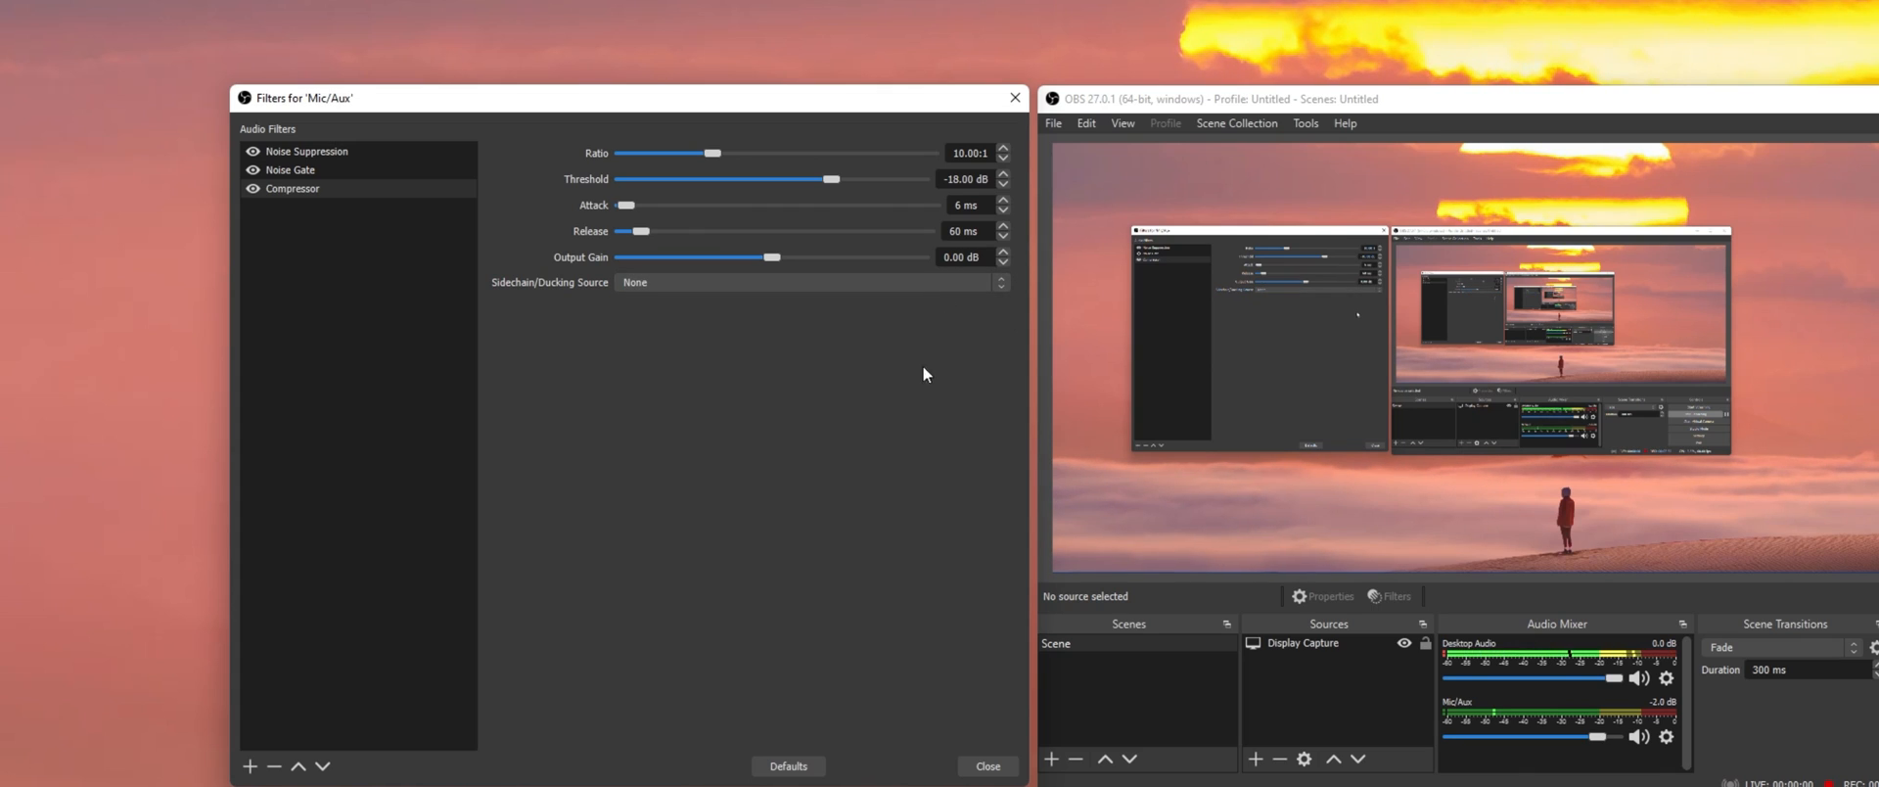
# - Remove the Compressor from the Mic/Aux filter list and confirm the deletion
pyautogui.rightClick(292, 188)
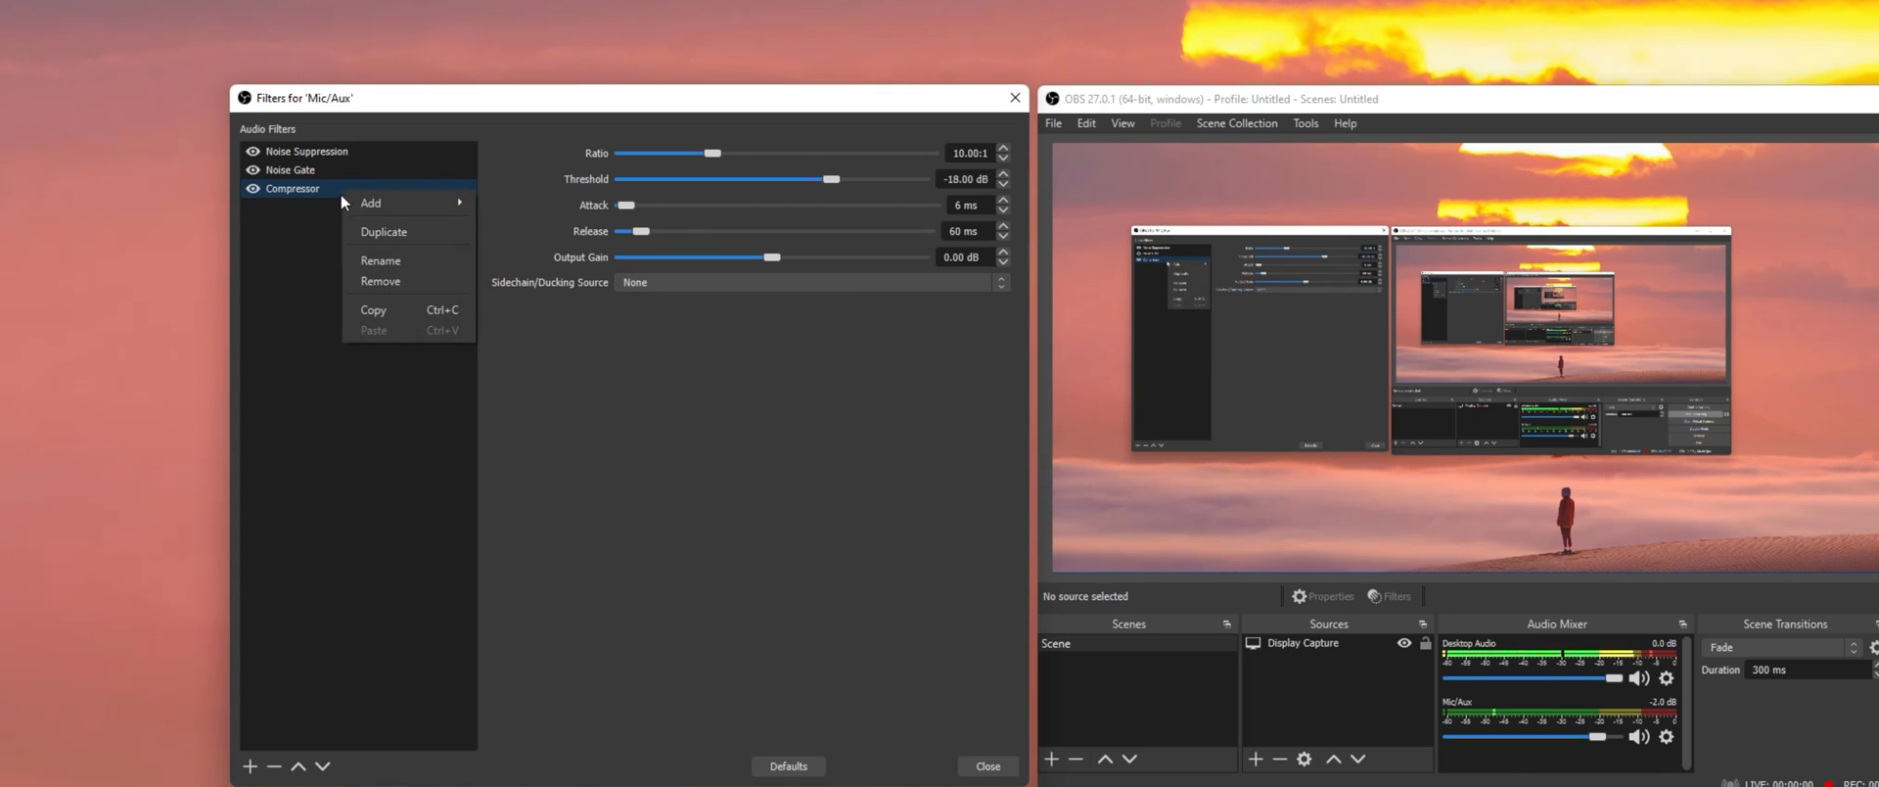
pyautogui.click(380, 280)
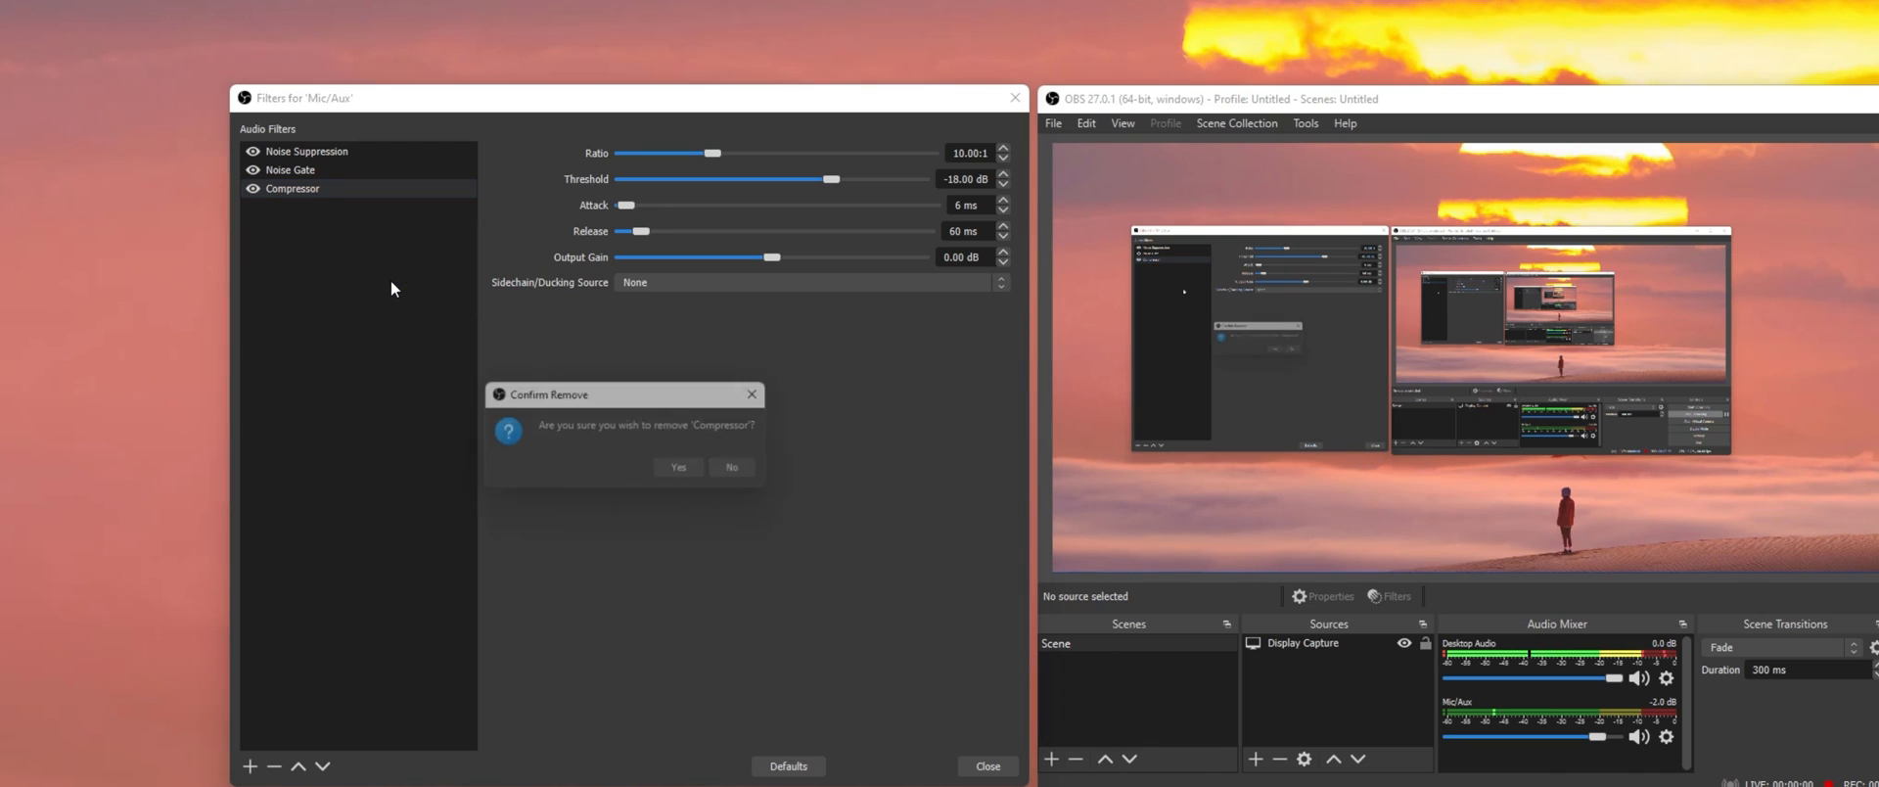
pyautogui.click(678, 467)
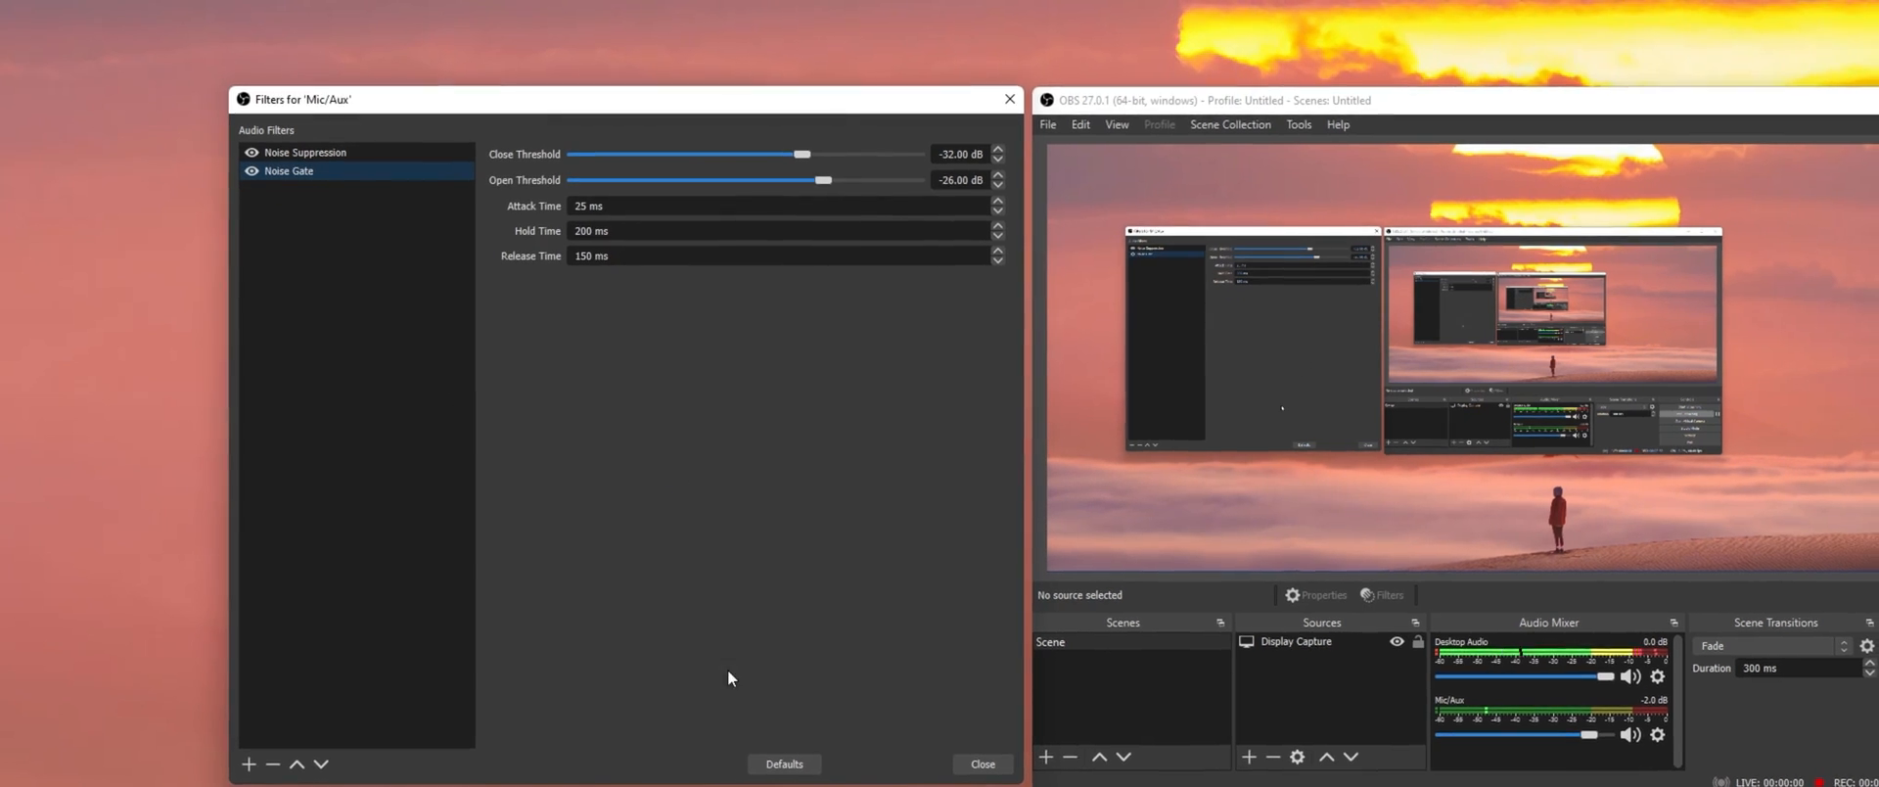